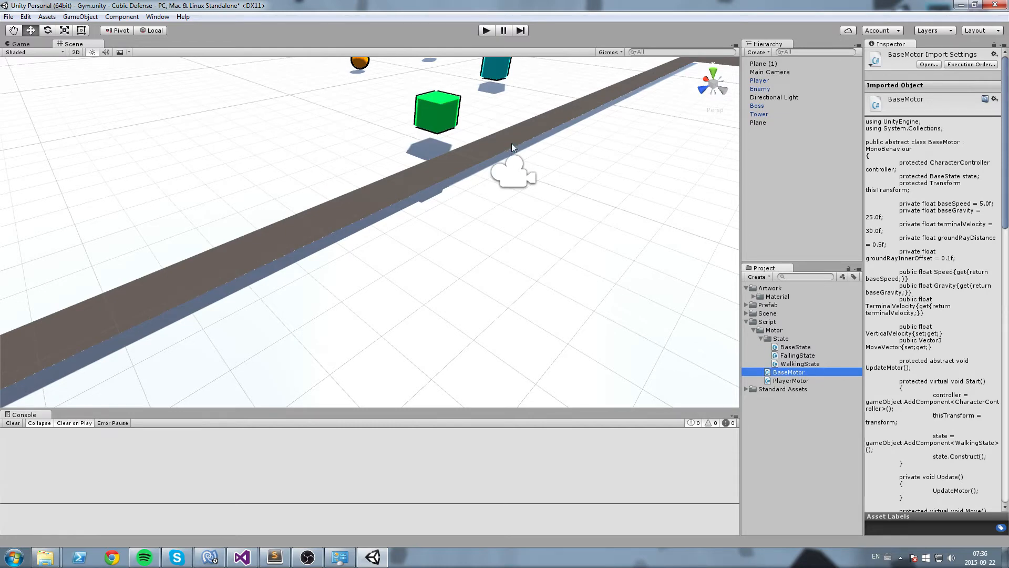
- Open BaseMotor from the Script > Motor folder in MonoDevelop
{"action": "double_click", "coordinate": [788, 372]}
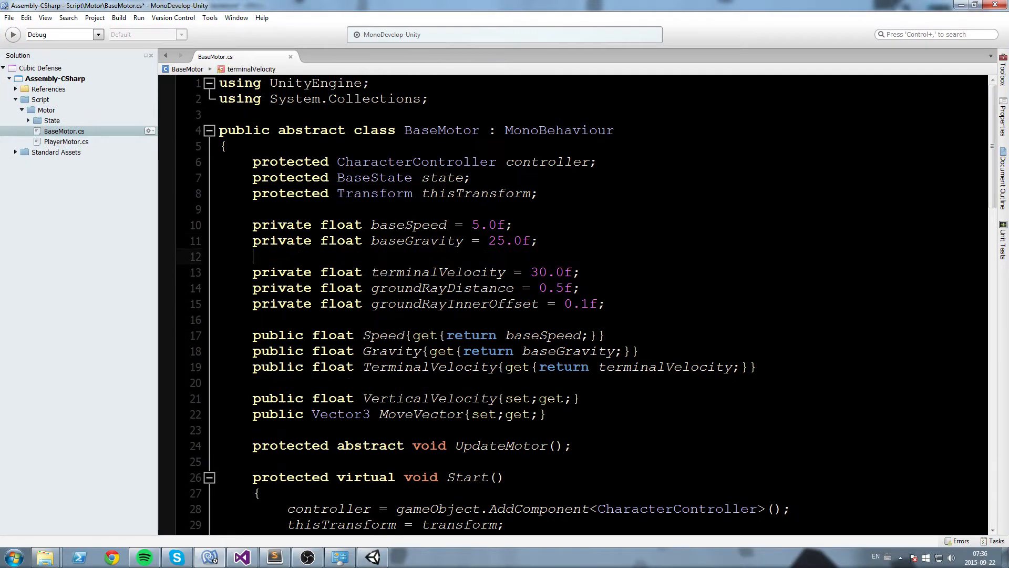
- Declare 'private float baseJumpForce = 7.0f;' in BaseMotor
{"action": "type", "text": "private float"}
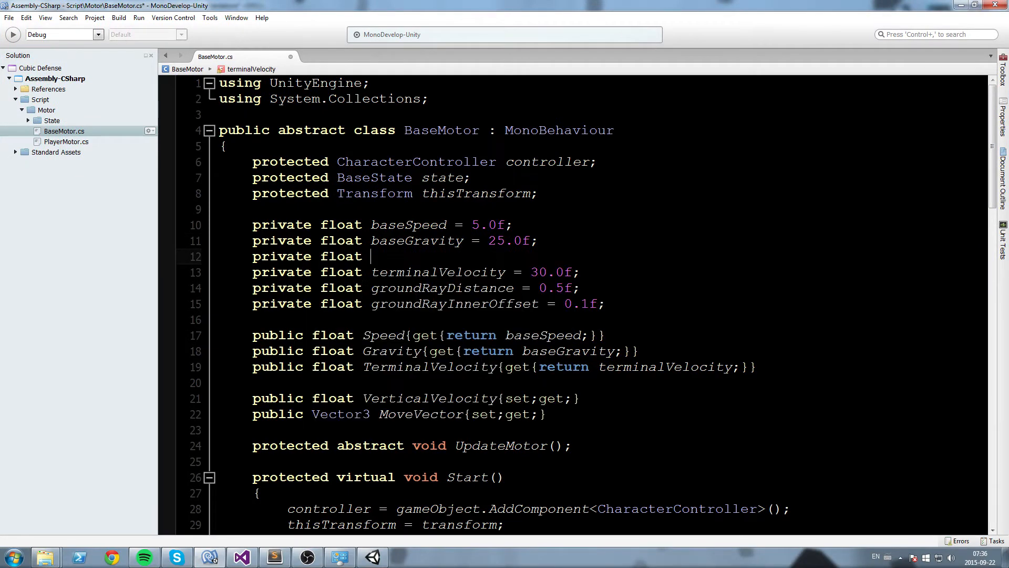
{"action": "type", "text": "baseJumpFo"}
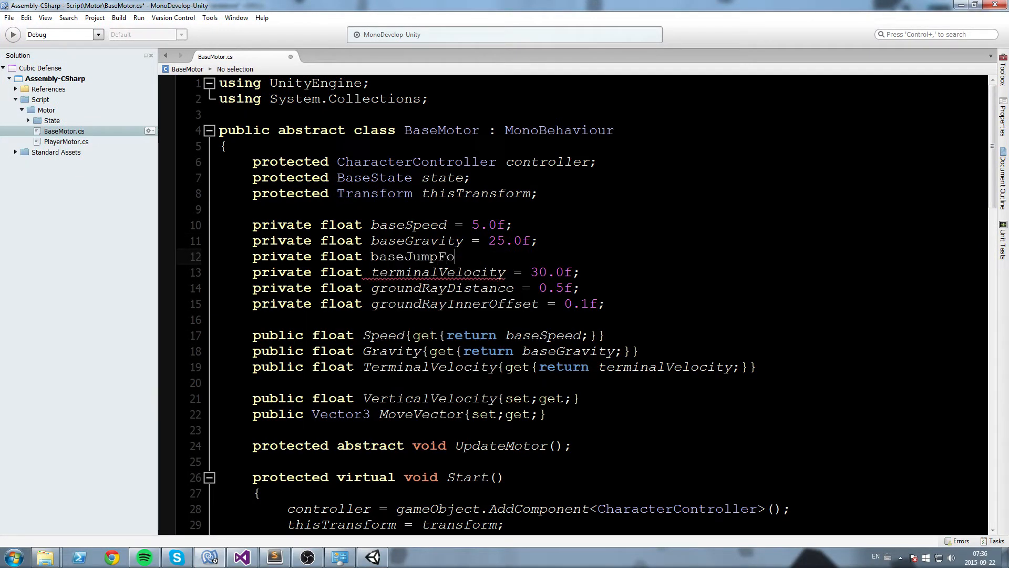
{"action": "type", "text": "rce ="}
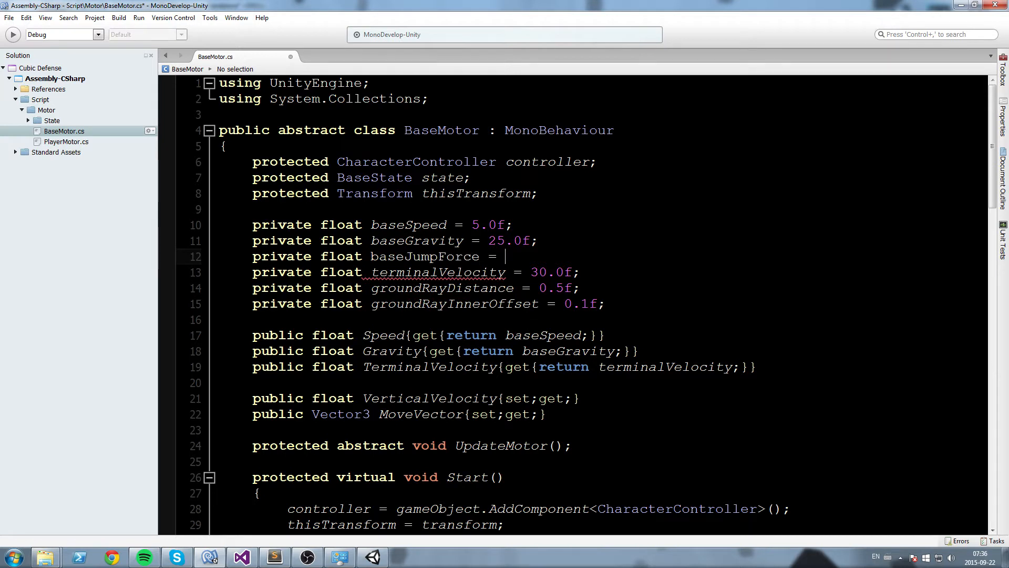
{"action": "type", "text": "7.0f;"}
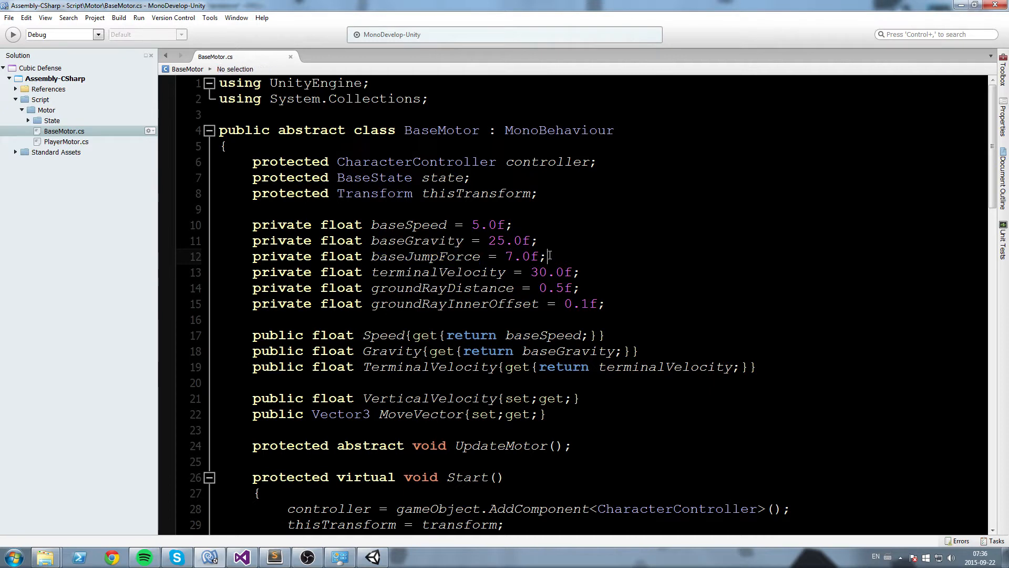
- Add a public JumpForce property returning baseJumpForce after the Gravity property
{"action": "triple_click", "coordinate": [399, 256]}
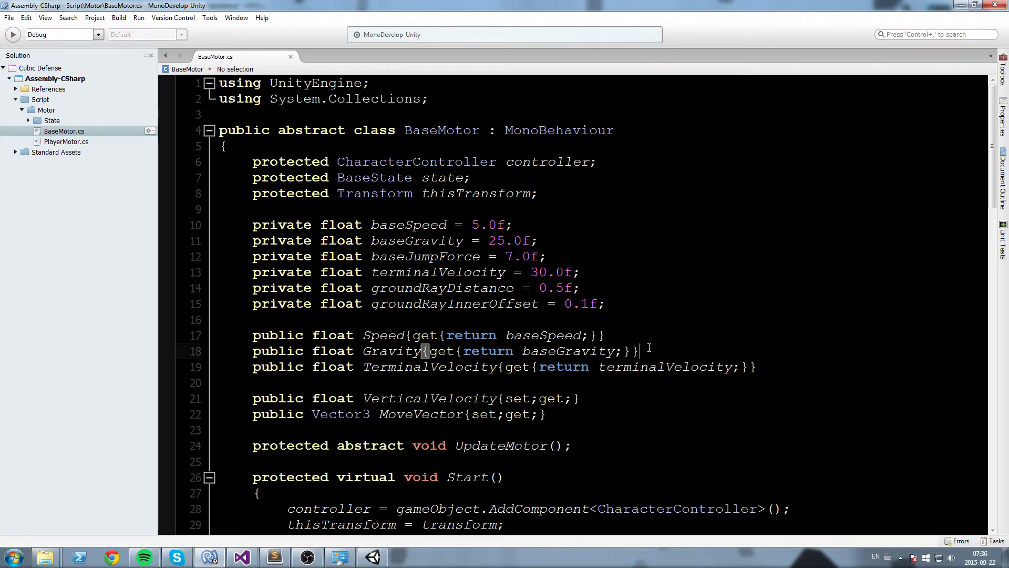
{"action": "double_click", "coordinate": [424, 256]}
{"action": "type", "text": "public float"}
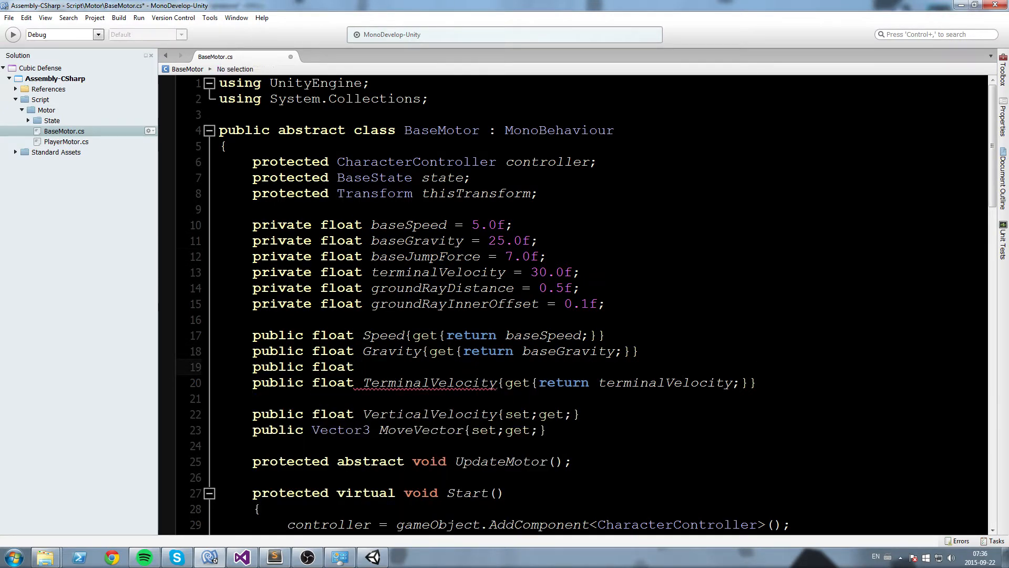
{"action": "type", "text": "JumpForce{get{return"}
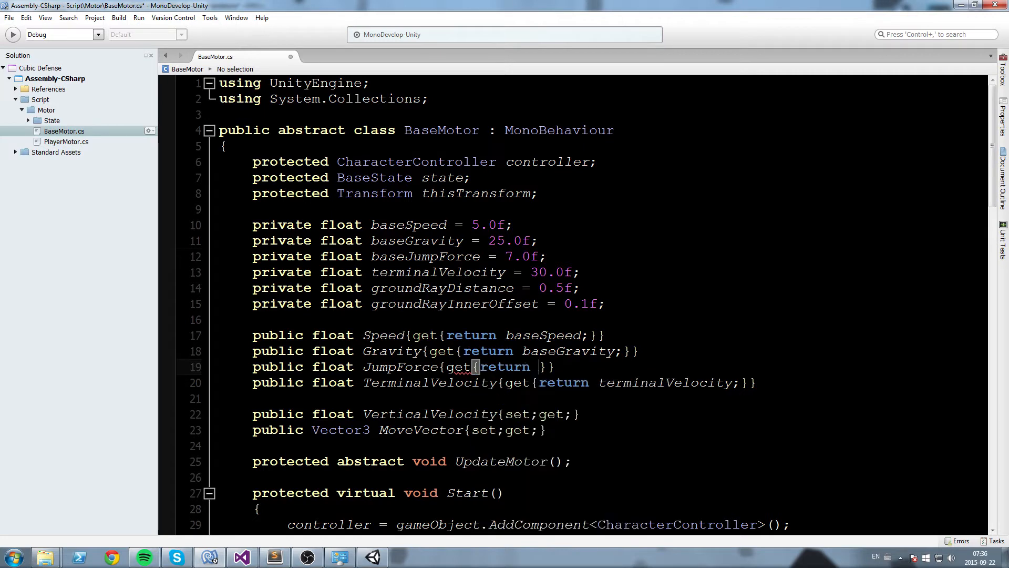
{"action": "type", "text": "baseJumpForce"}
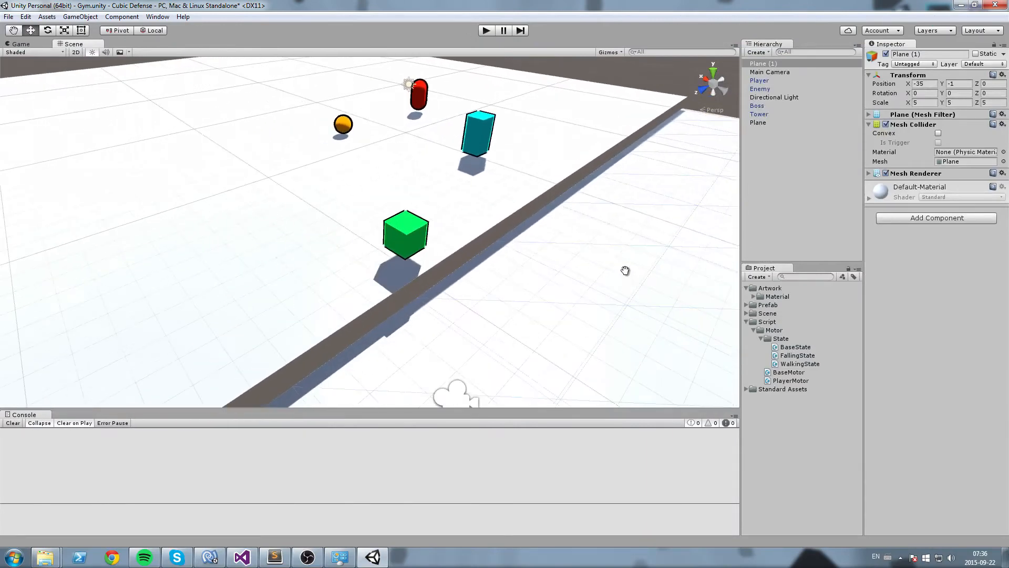
- Create a JumpingState C# script in the State folder and open it in MonoDevelop
{"action": "left_click", "coordinate": [780, 338]}
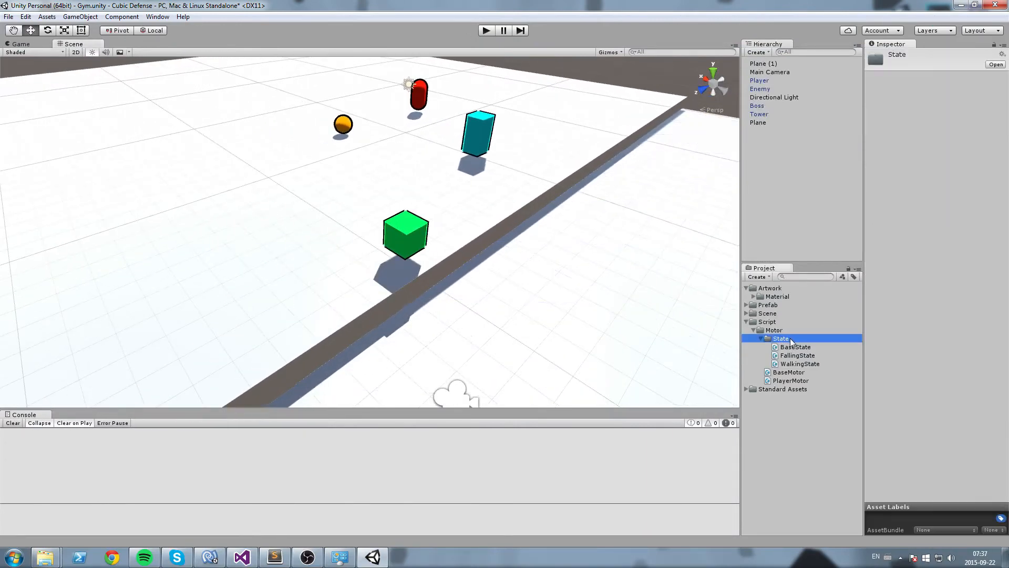
{"action": "right_click", "coordinate": [781, 338]}
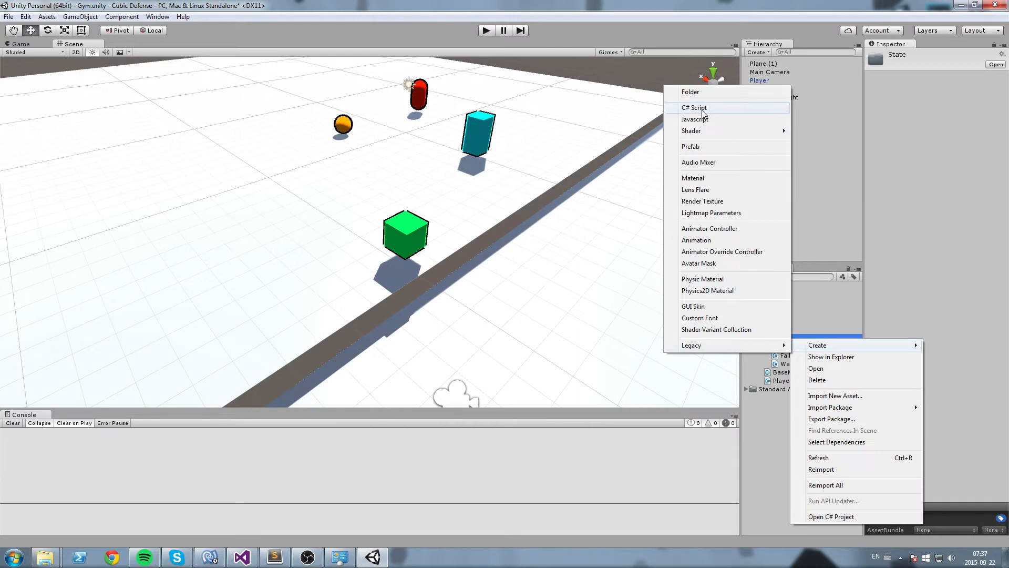
{"action": "left_click", "coordinate": [694, 107]}
{"action": "type", "text": "JumpingState"}
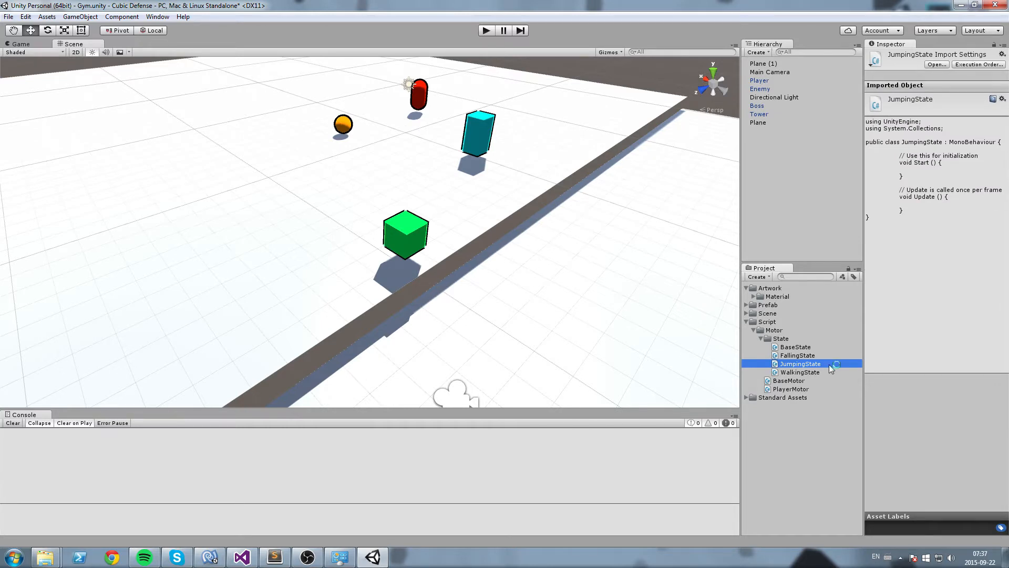
{"action": "double_click", "coordinate": [800, 363]}
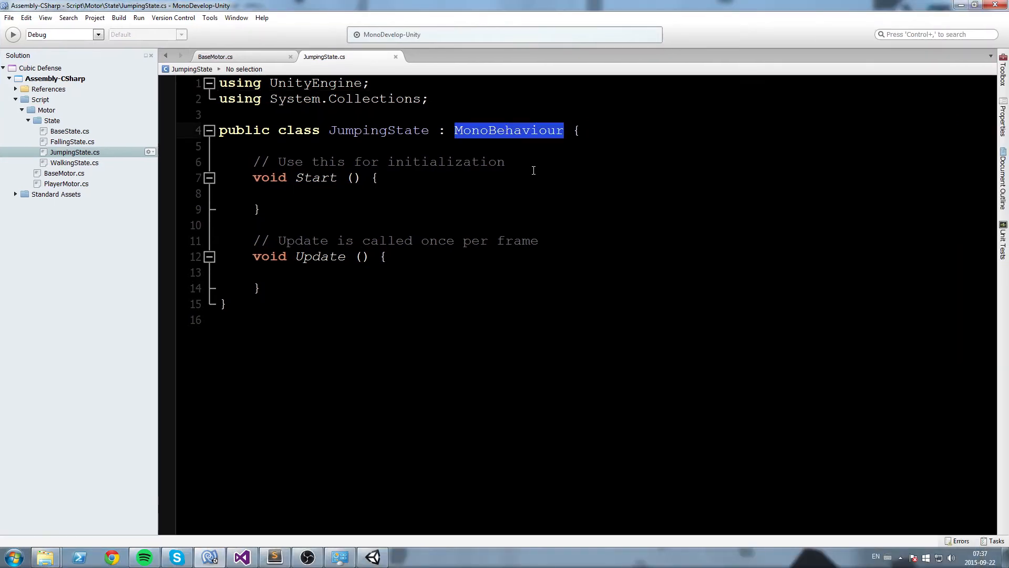
- Make JumpingState inherit from BaseState and add a public override Construct
{"action": "type", "text": "Ba"}
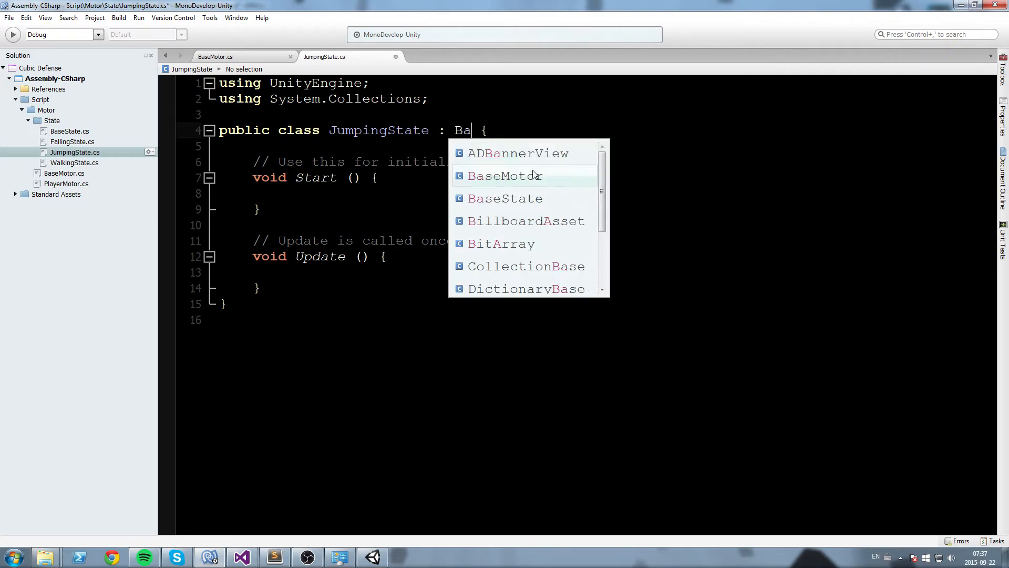
{"action": "left_click", "coordinate": [505, 198]}
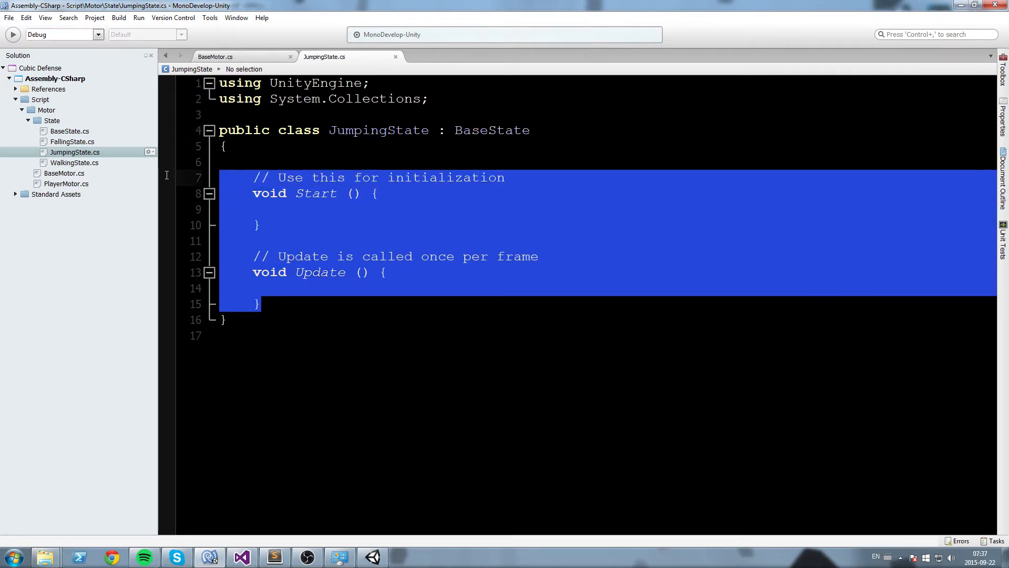
{"action": "type", "text": "p"}
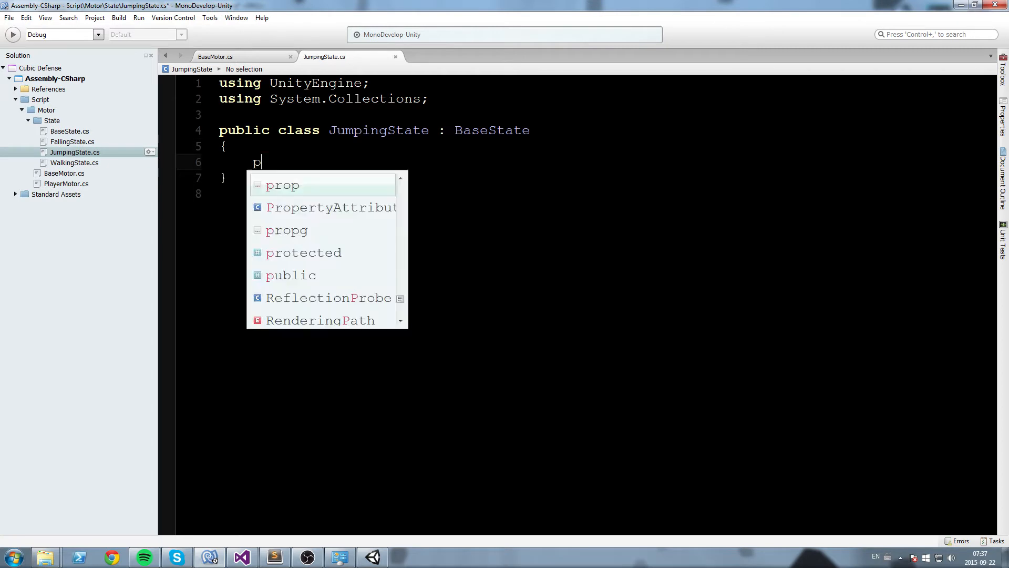
{"action": "type", "text": "public override"}
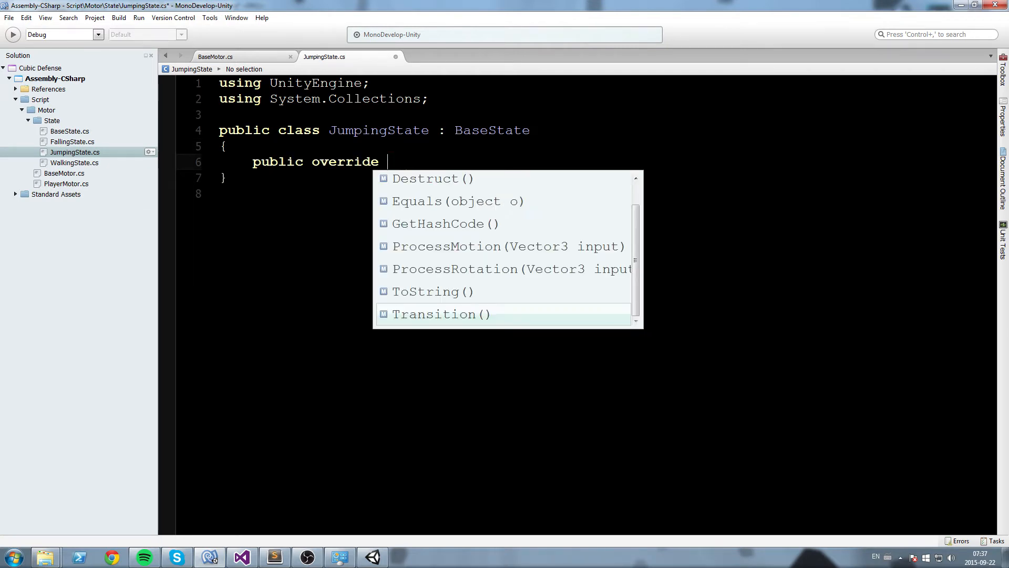
{"action": "type", "text": "Cib"}
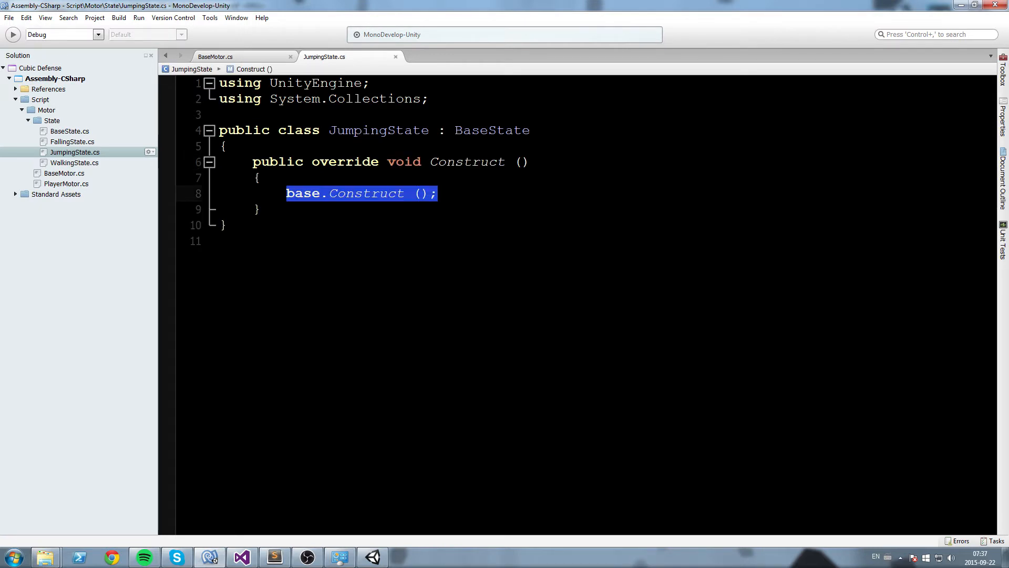
- Set motor.VerticalVelocity to motor.JumpForce after the base Construct call
{"action": "left_click", "coordinate": [449, 193]}
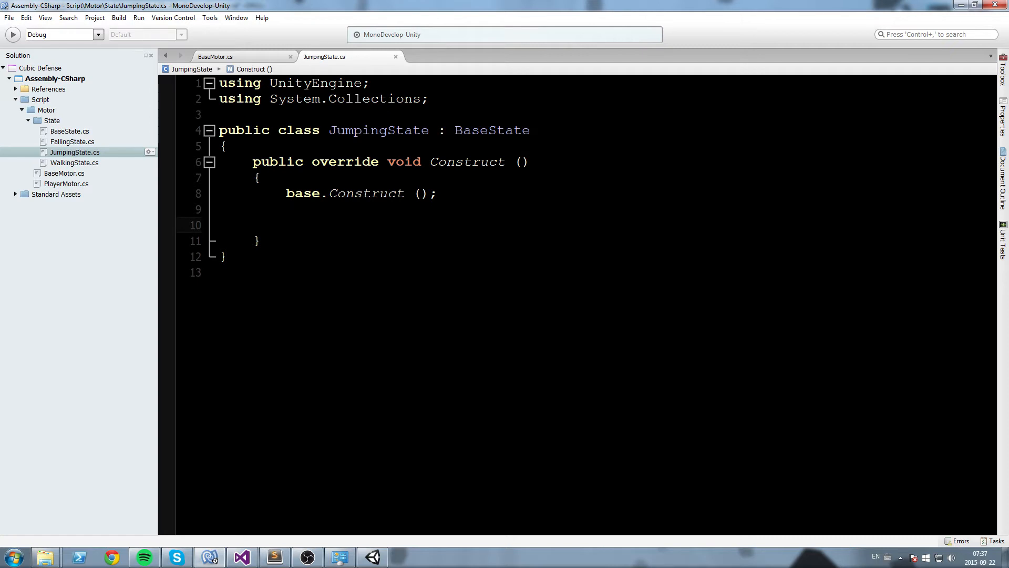
{"action": "type", "text": "motor.VV"}
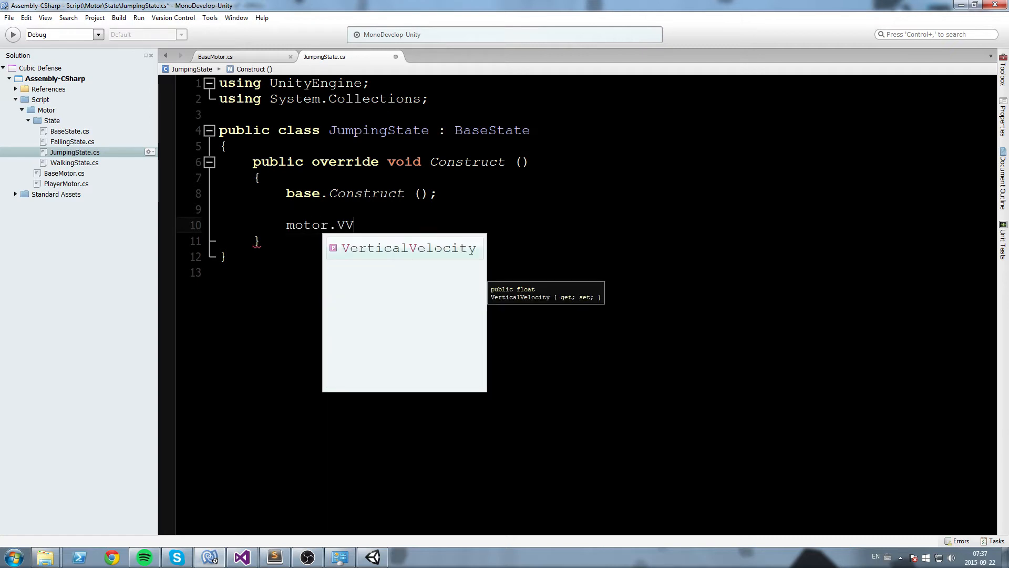
{"action": "type", "text": "erticalVelocity = motor.JumpForce"}
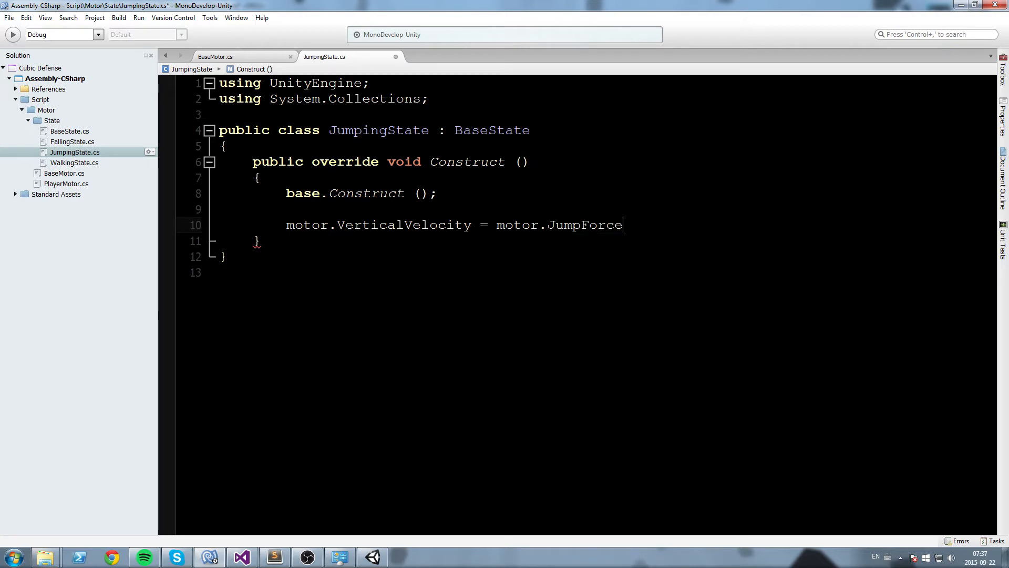
{"action": "type", "text": ";"}
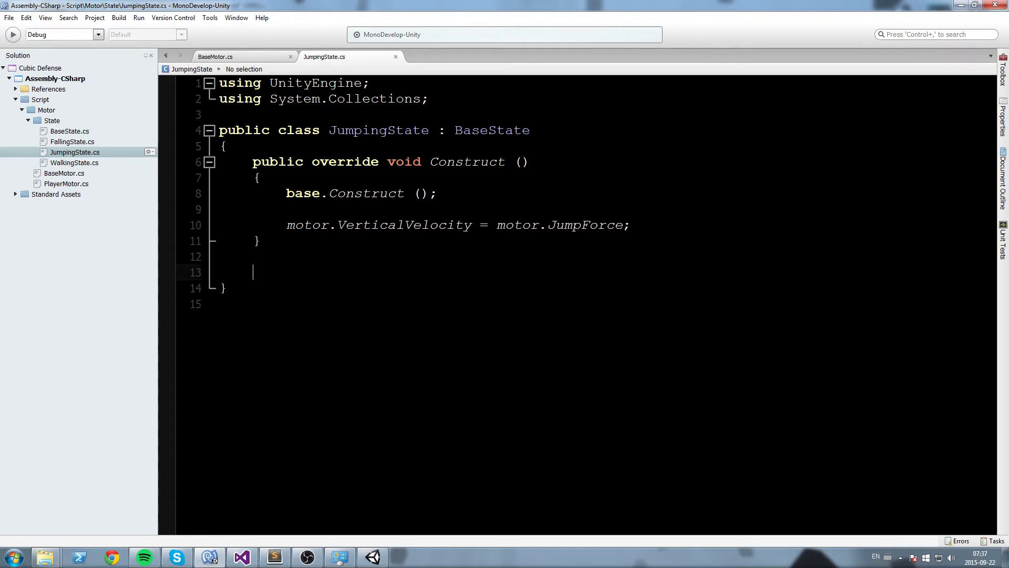
- Override ProcessMotion in JumpingState and delete its placeholder exception line
{"action": "type", "text": "public"}
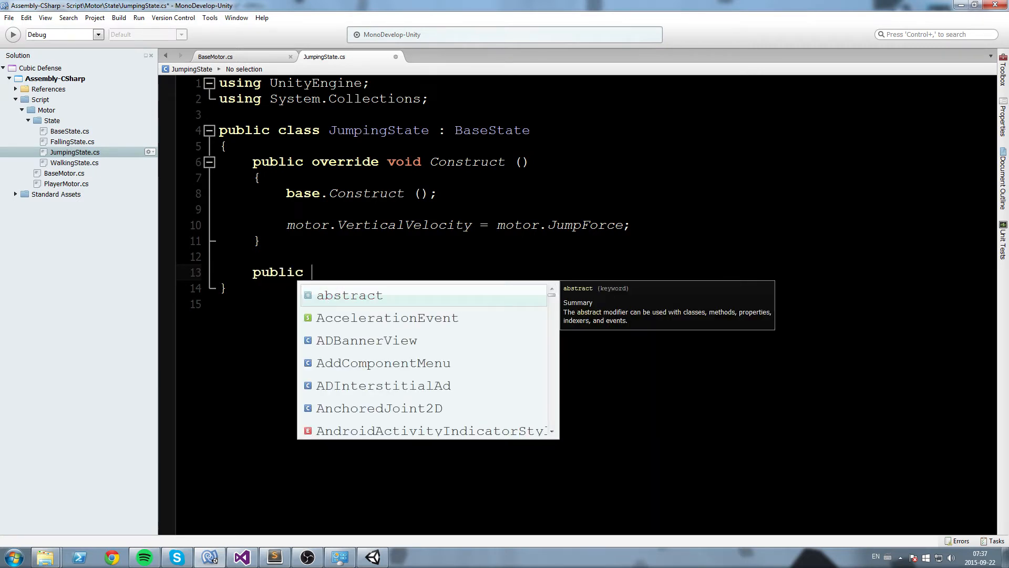
{"action": "type", "text": "voer"}
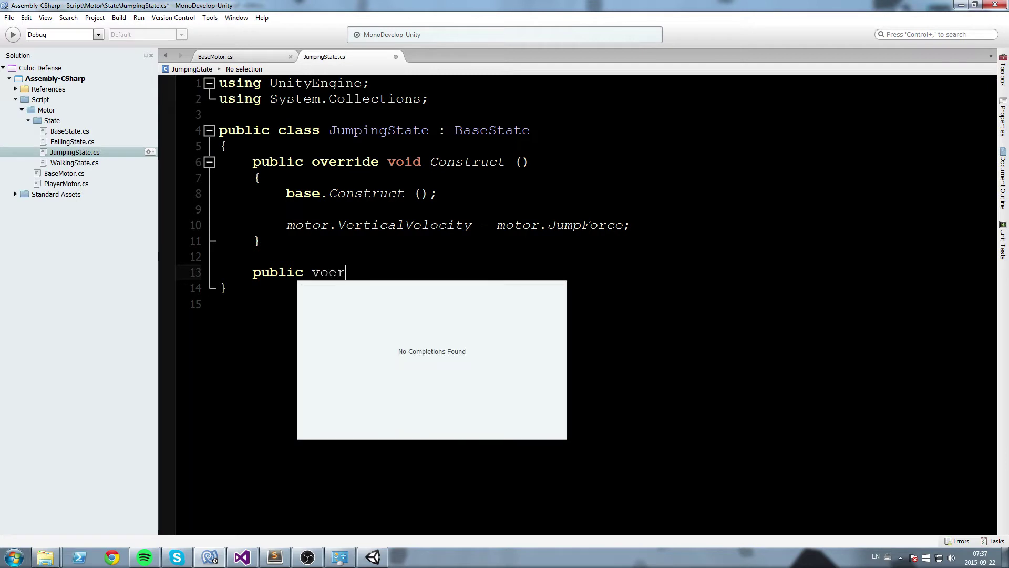
{"action": "type", "text": "override Vector3 ProcessMotion (Vector3 input"}
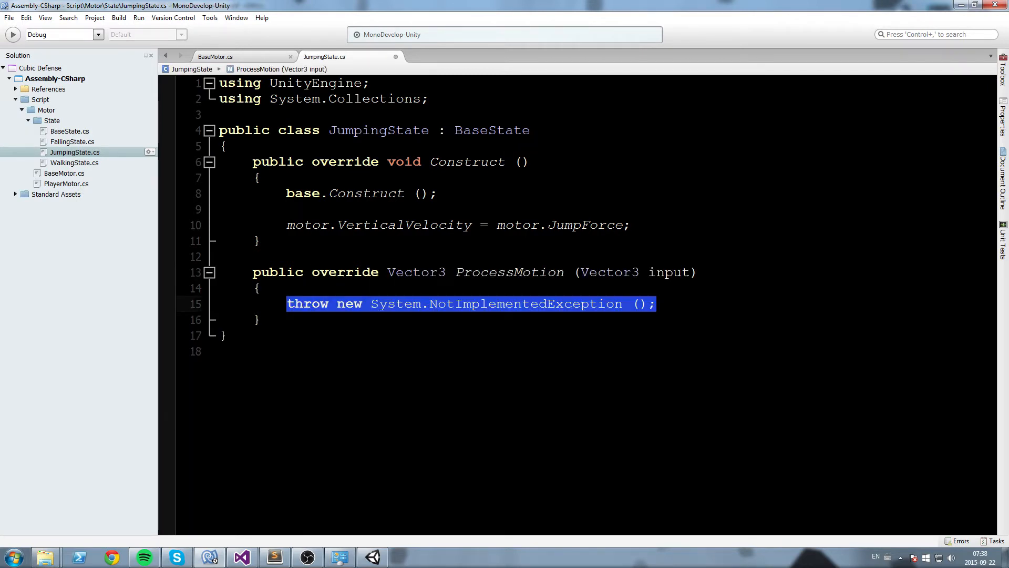
{"action": "key", "text": "Delete"}
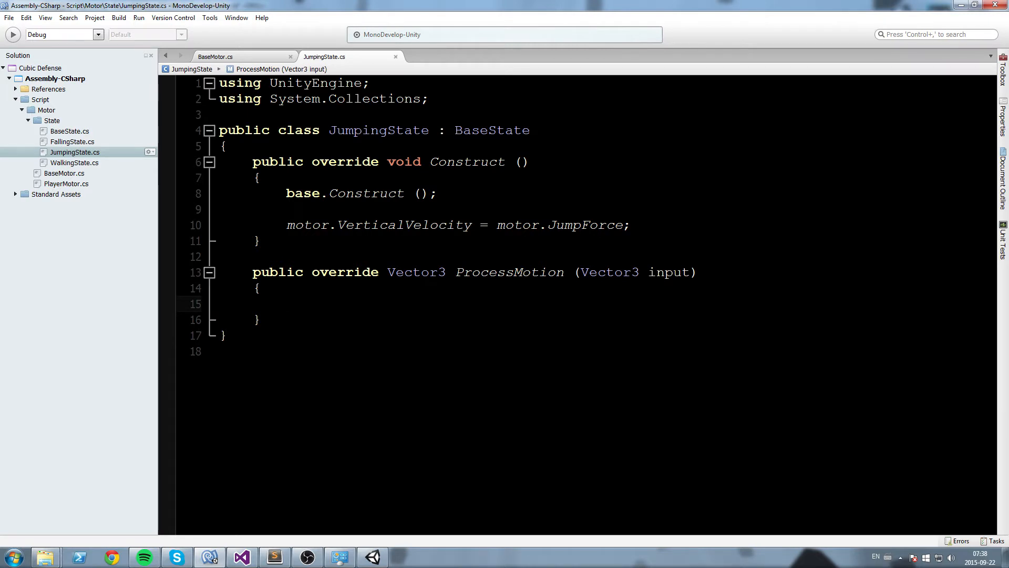
- Fill ProcessMotion with ApplySpeed(motor.Speed), ApplyGravity(motor.Gravity) and return input
{"action": "left_click", "coordinate": [286, 304]}
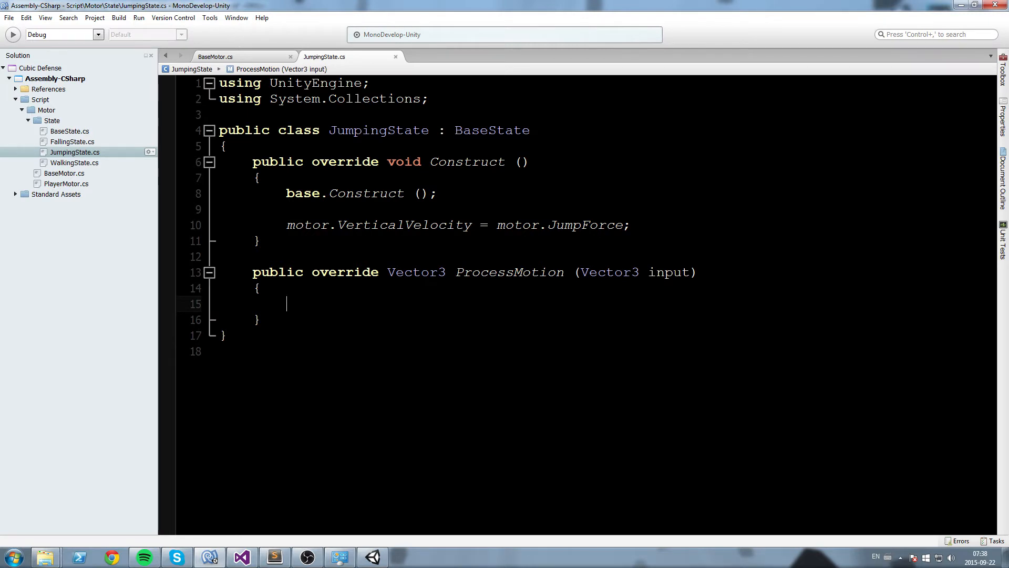
{"action": "type", "text": "AP"}
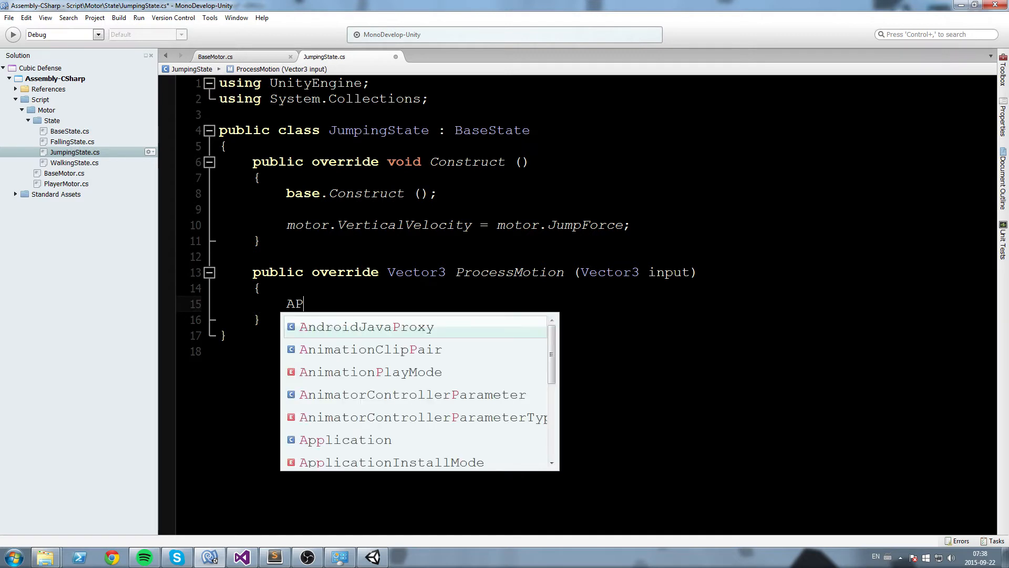
{"action": "type", "text": "ApplySpeed(r"}
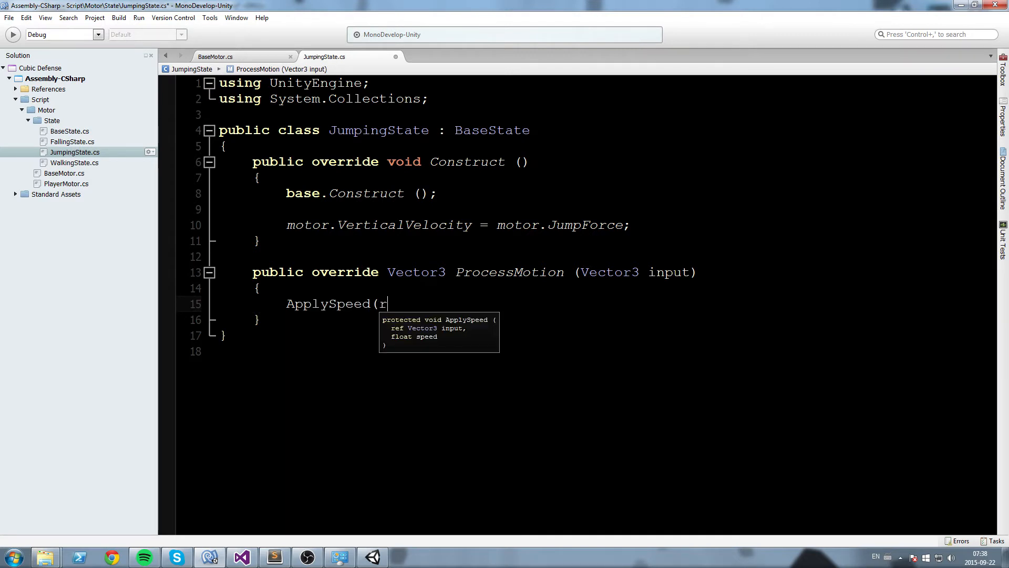
{"action": "type", "text": "ef input,"}
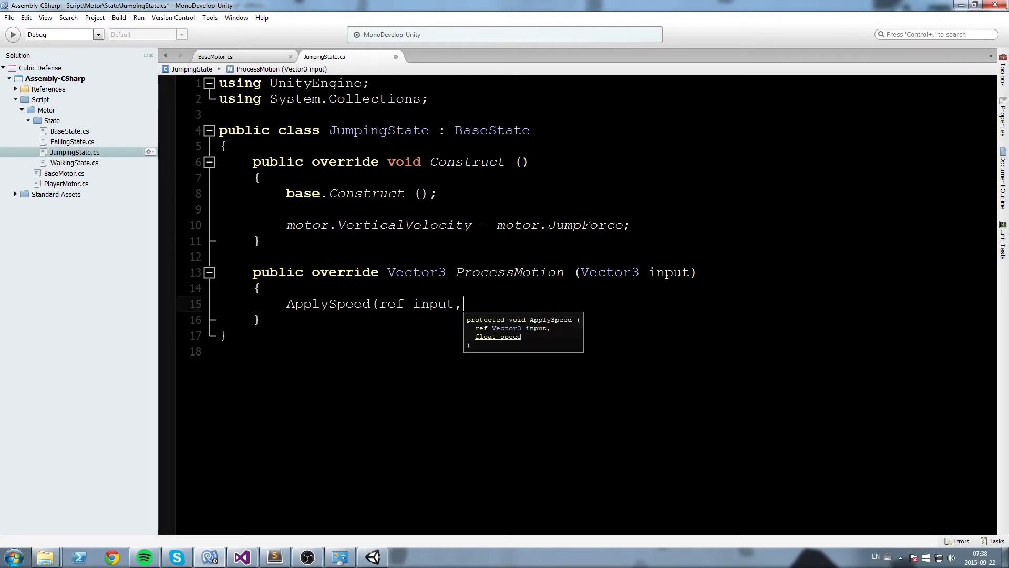
{"action": "type", "text": "moto"}
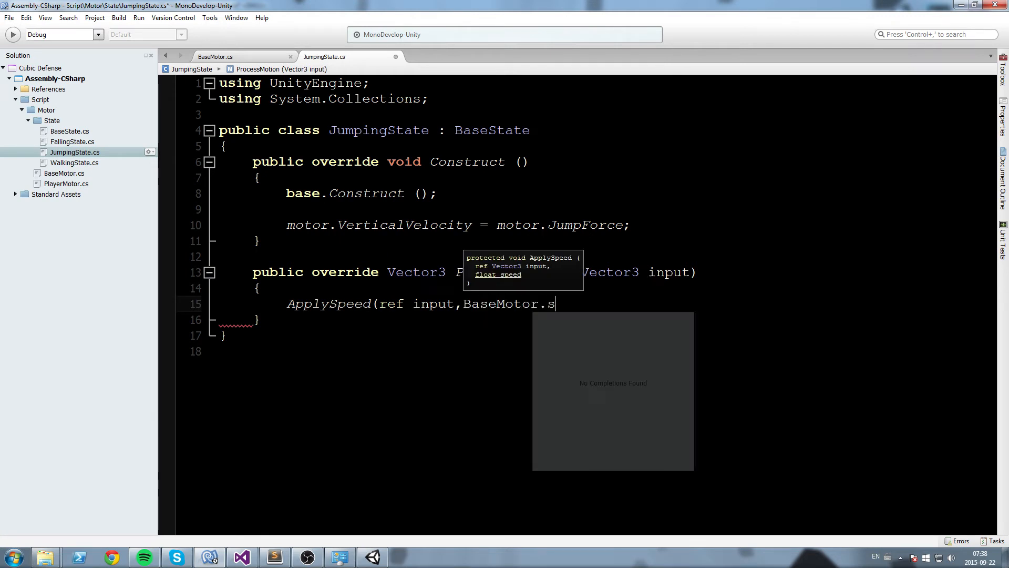
{"action": "type", "text": "motor.Speed_)"}
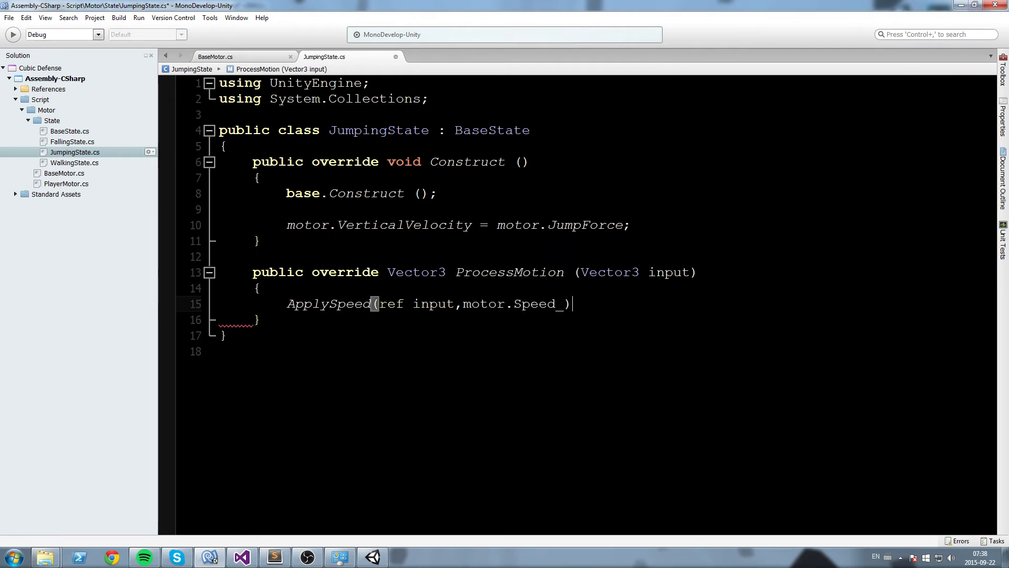
{"action": "type", "text": ";"}
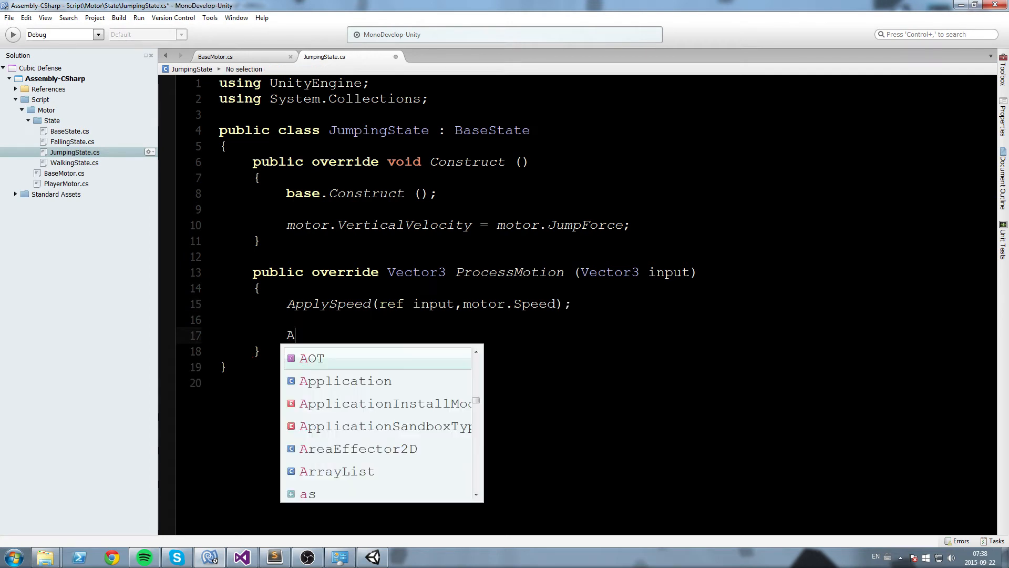
{"action": "type", "text": "pplyGravity"}
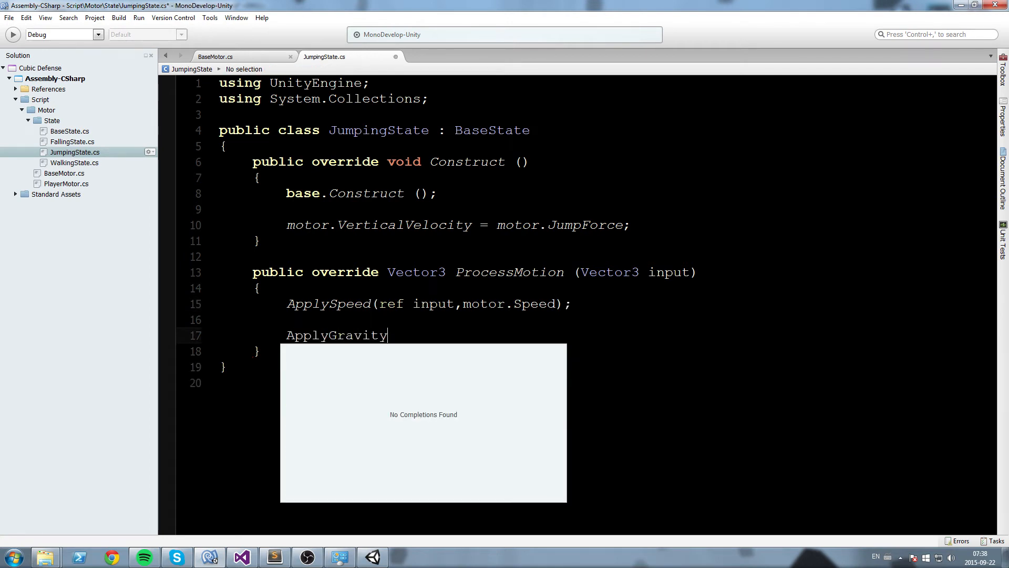
{"action": "type", "text": "(ref input,"}
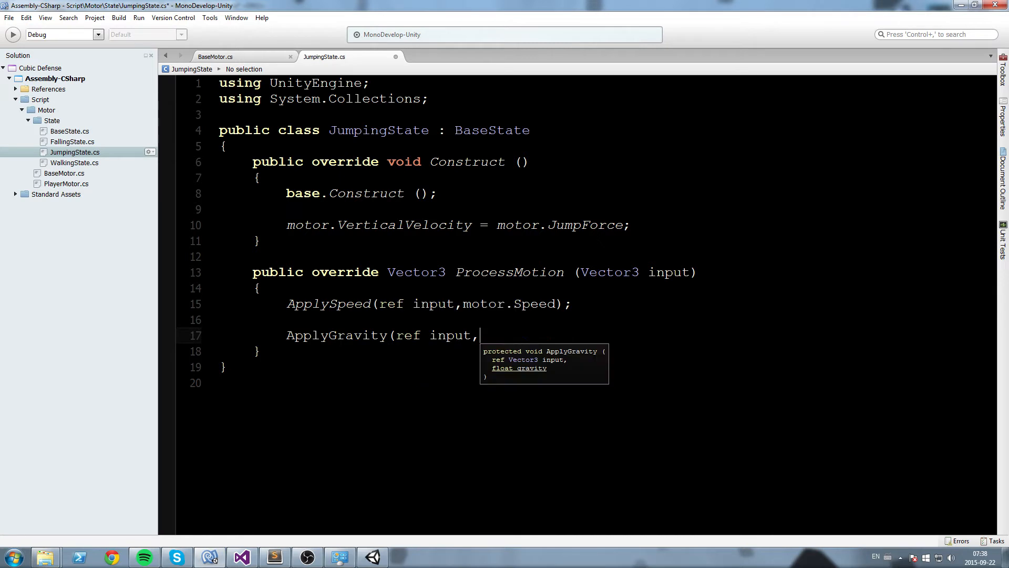
{"action": "type", "text": "motor."}
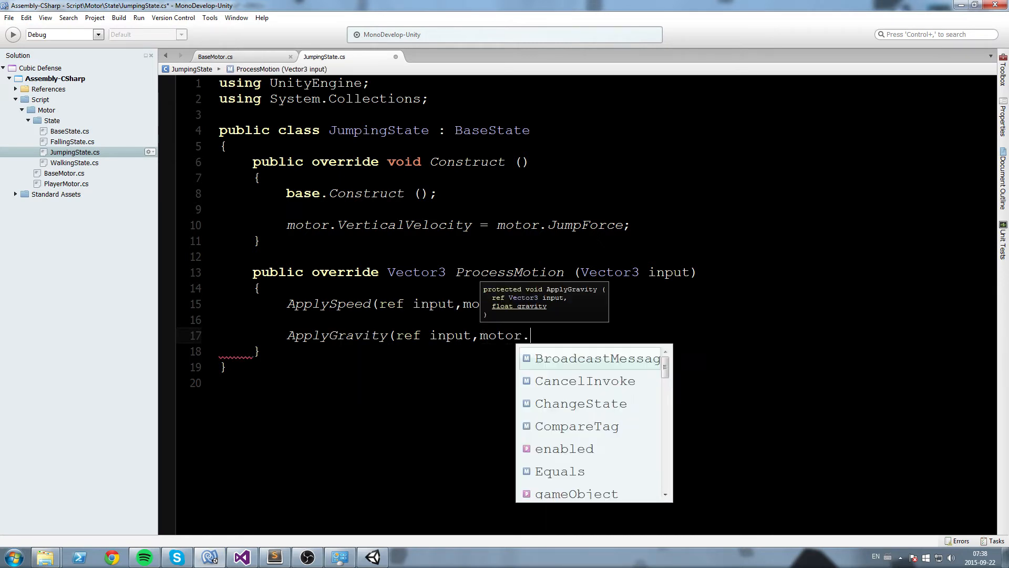
{"action": "type", "text": "Gravity);"}
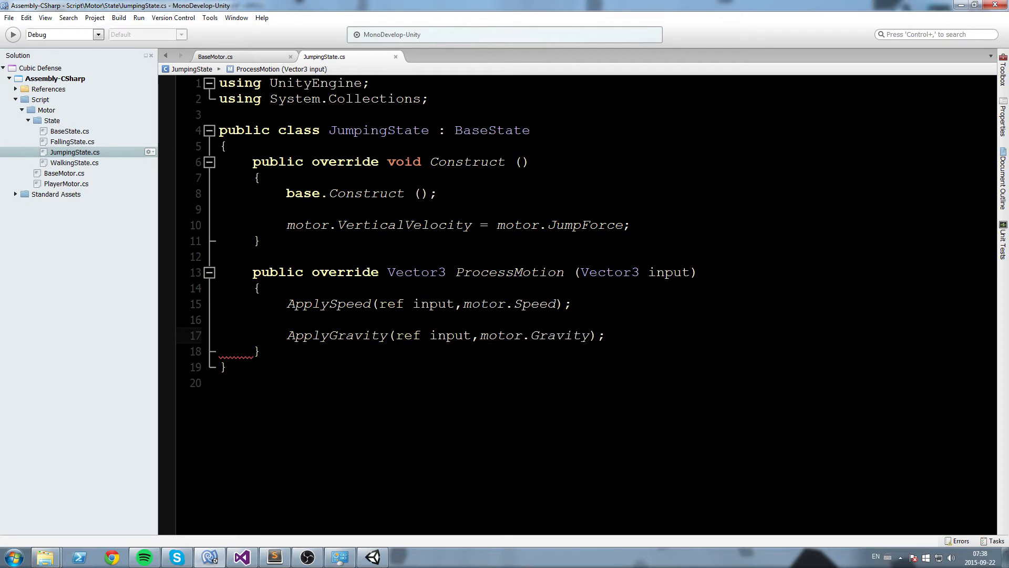
{"action": "type", "text": "return in"}
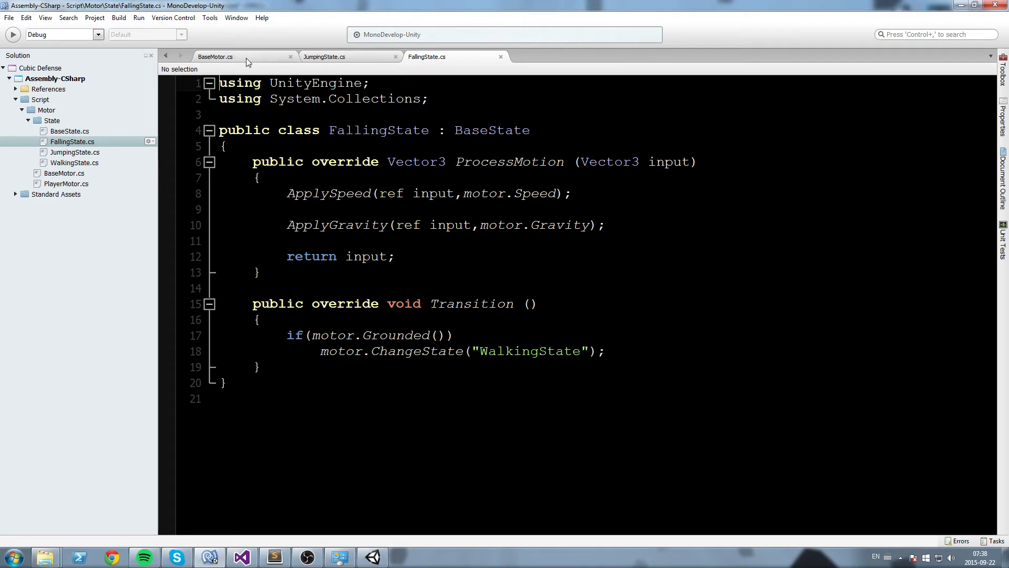
- Begin another public override on a new line after ProcessMotion
{"action": "left_click", "coordinate": [324, 57]}
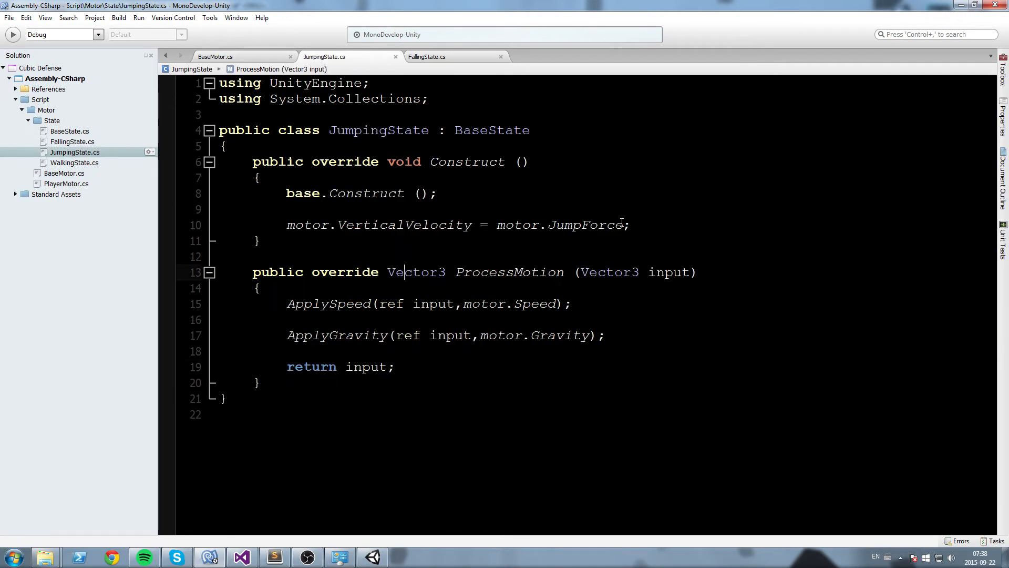
{"action": "triple_click", "coordinate": [450, 224]}
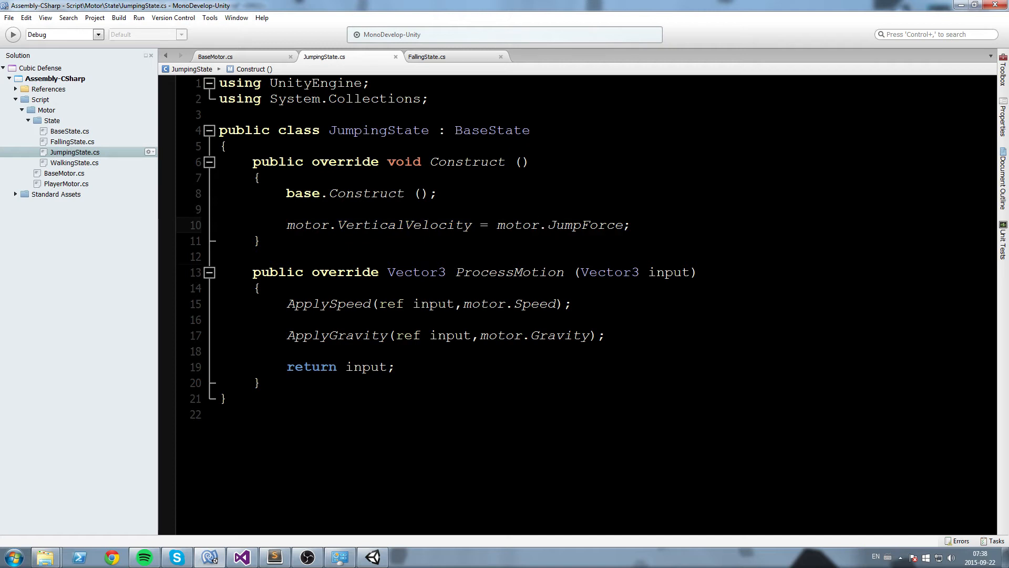
{"action": "left_click", "coordinate": [310, 382]}
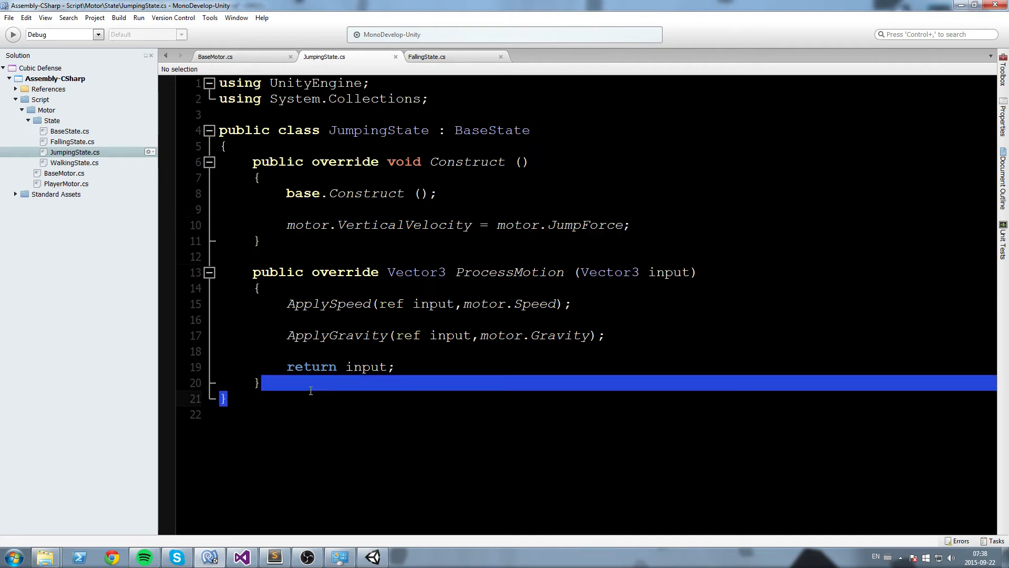
{"action": "type", "text": "public override"}
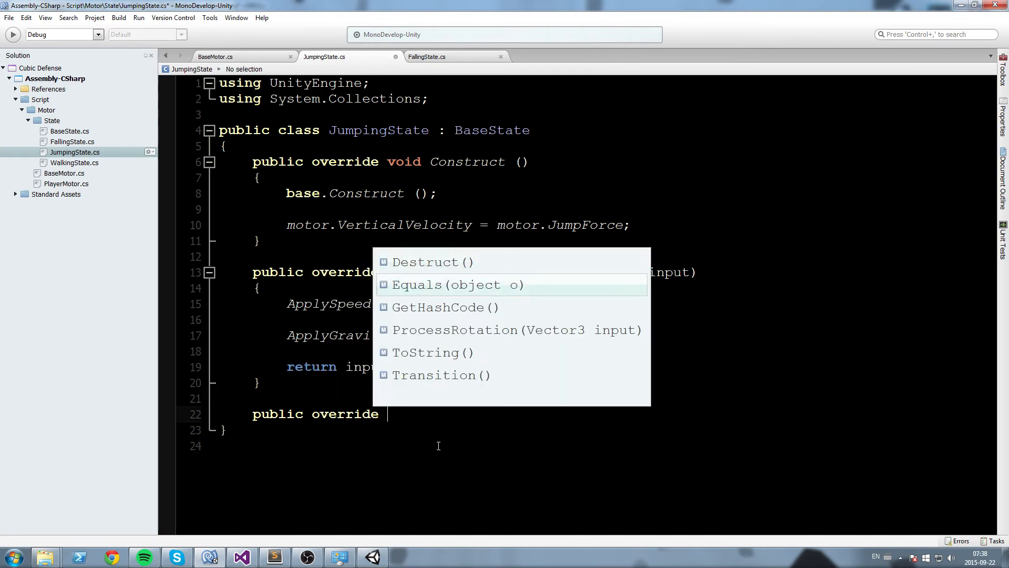
- Add a Transition override to JumpingState, using FallingState's transition as reference
{"action": "left_click", "coordinate": [439, 375]}
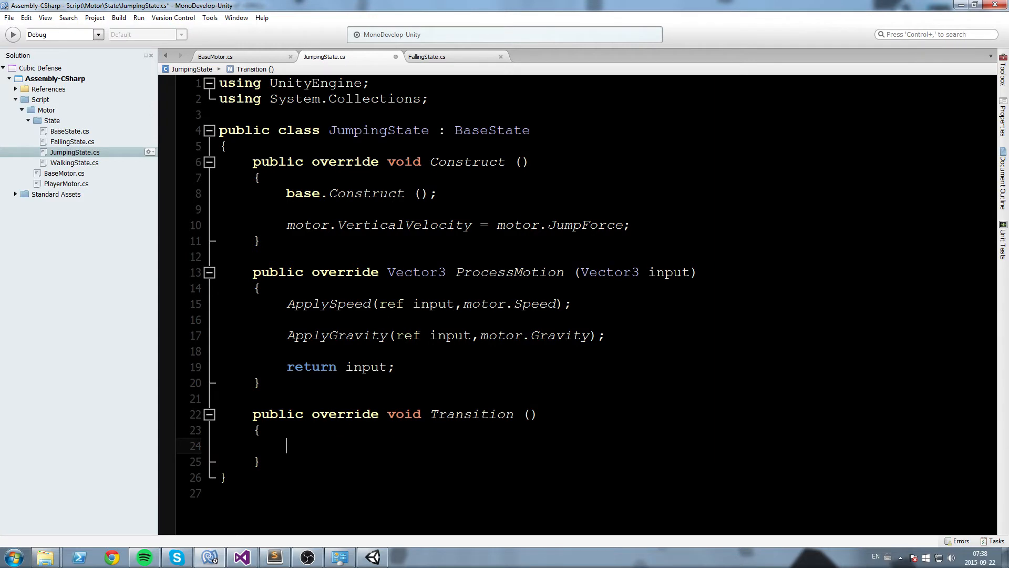
{"action": "left_click", "coordinate": [426, 57]}
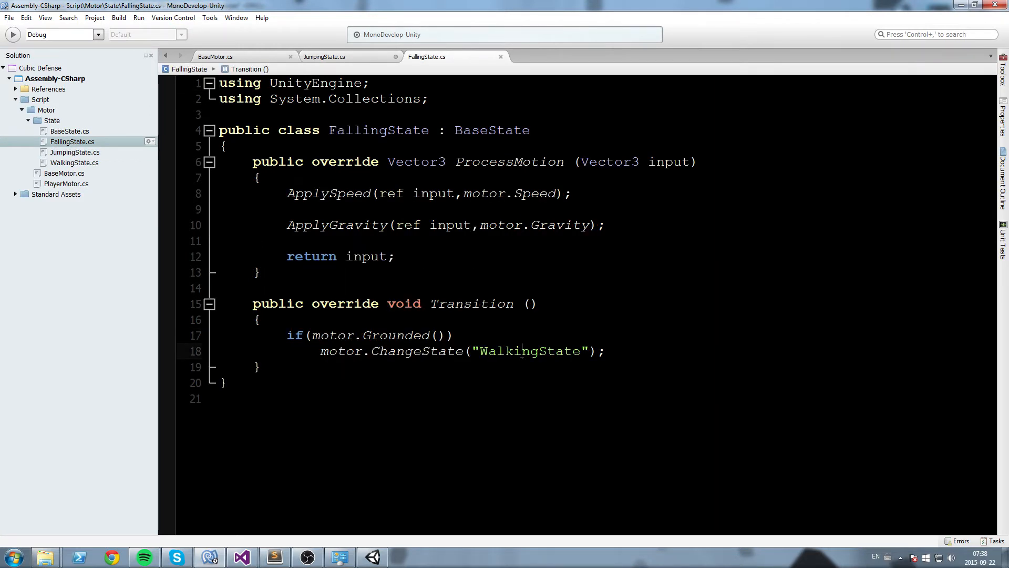
{"action": "double_click", "coordinate": [529, 350]}
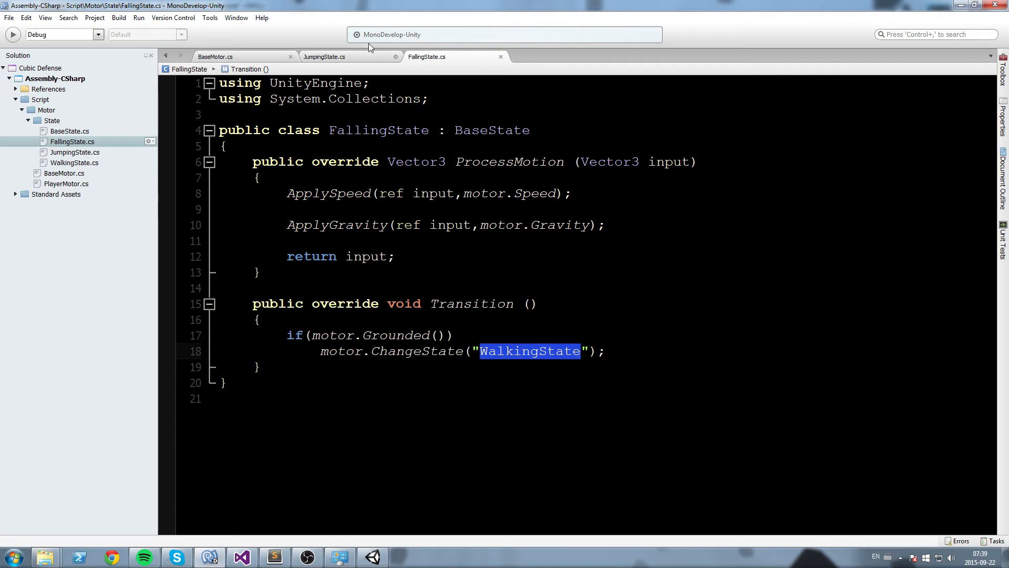
{"action": "left_click", "coordinate": [324, 57]}
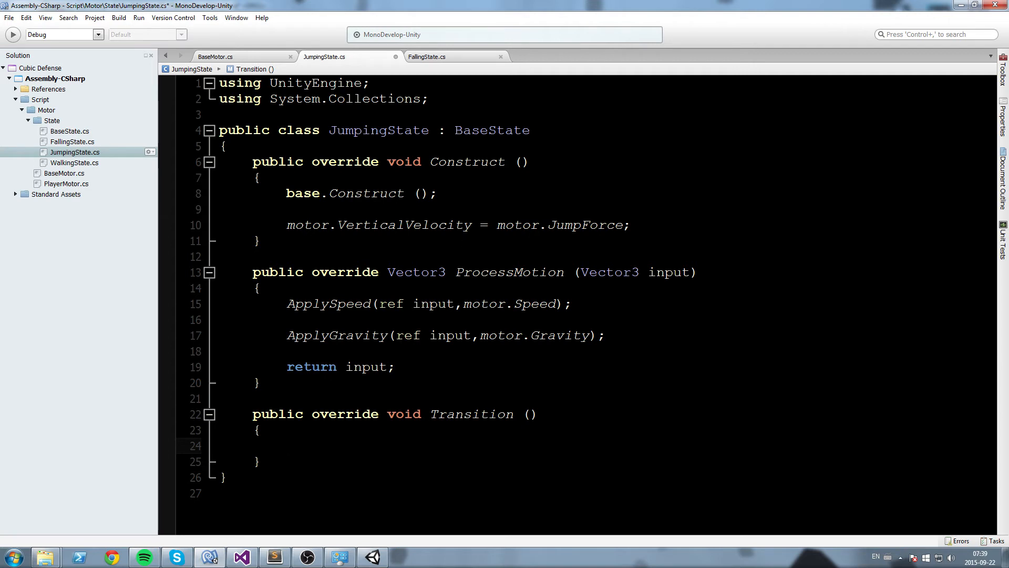
- Position the cursor in the empty Transition body after rechecking FallingState
{"action": "left_click", "coordinate": [287, 445]}
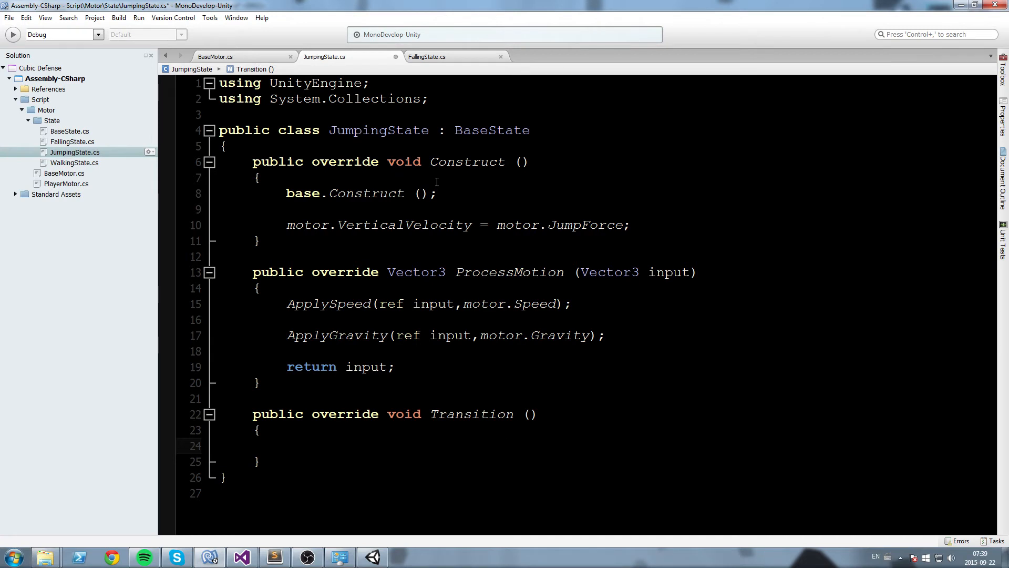
{"action": "left_click", "coordinate": [287, 444]}
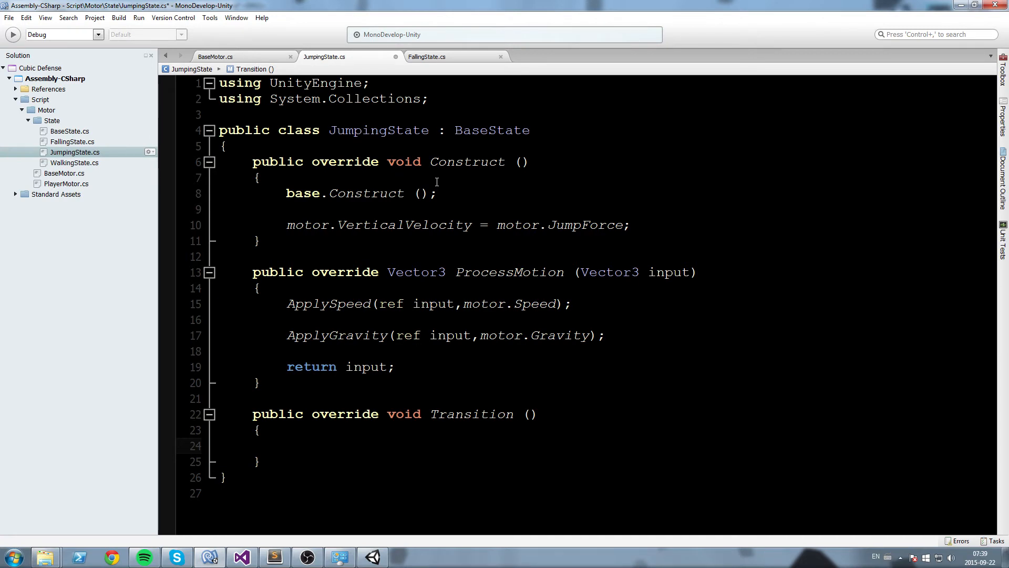
{"action": "left_click", "coordinate": [286, 445]}
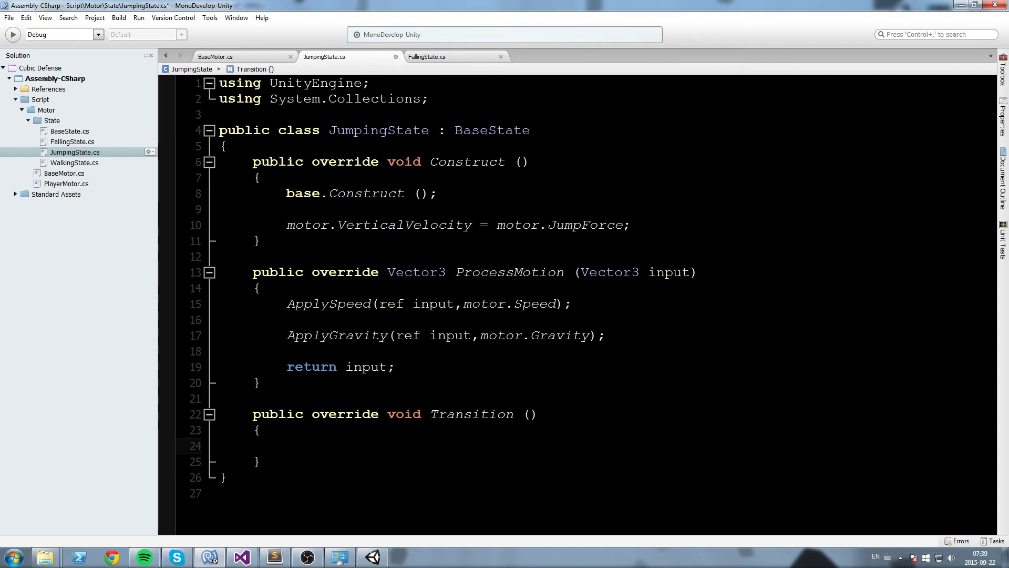
{"action": "left_click", "coordinate": [426, 57]}
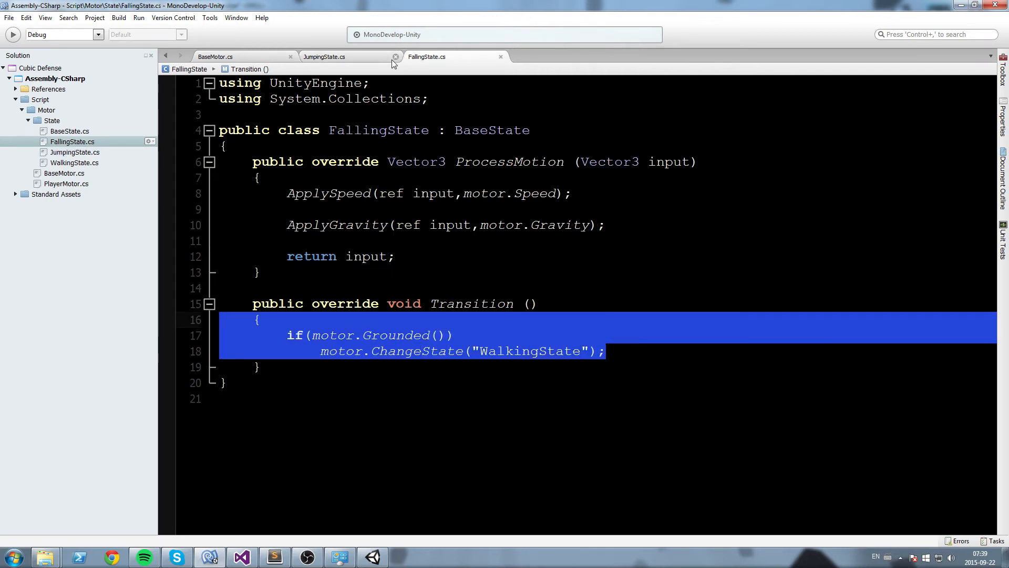
{"action": "left_click", "coordinate": [324, 56]}
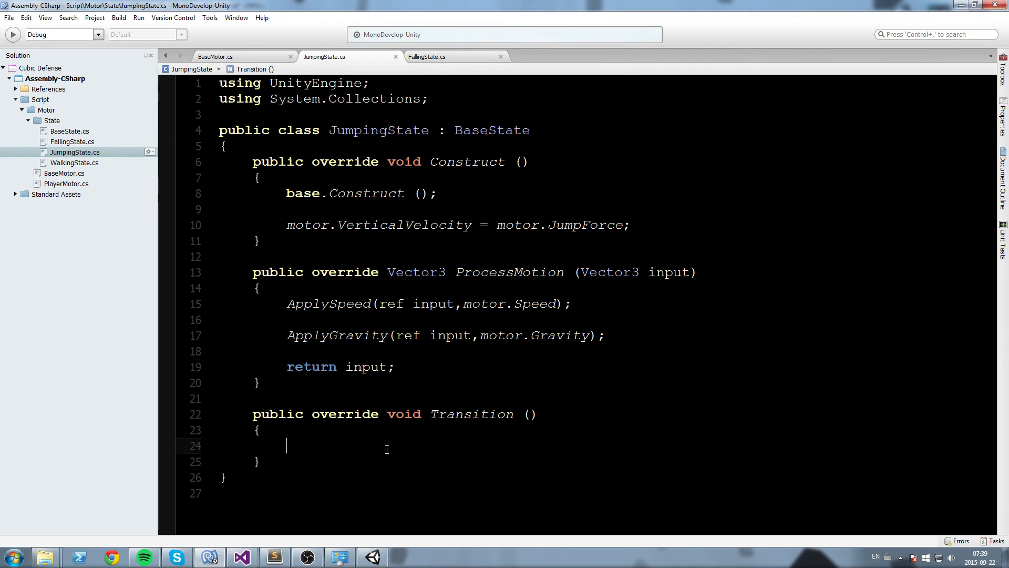
- Add if(motor.VerticalVelocity < 0.0f) motor.ChangeState("FallingState"); to Transition
{"action": "type", "text": "if(motor.v"}
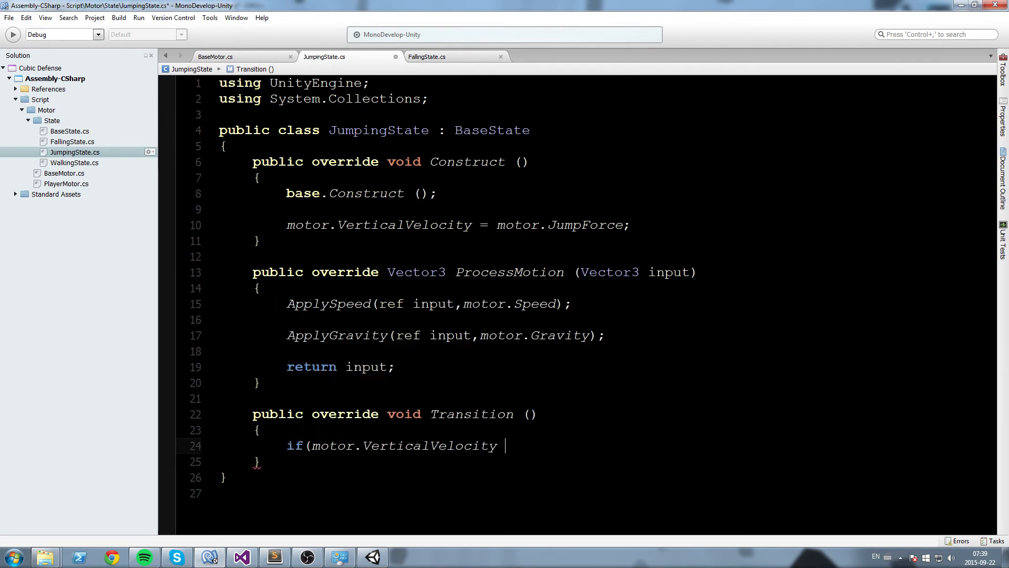
{"action": "type", "text": "< 0.0f"}
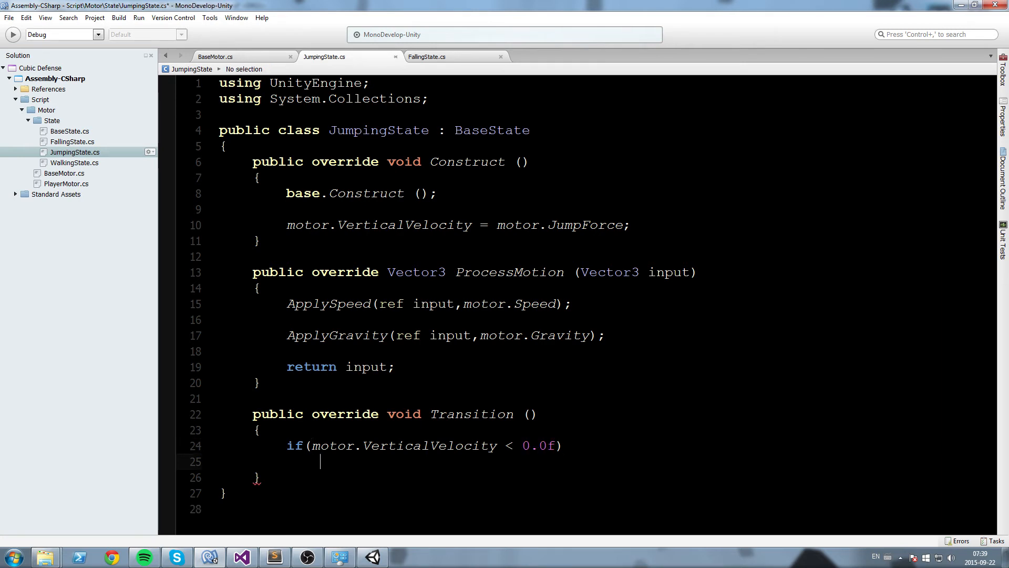
{"action": "type", "text": "motor.ChangeState(\"F"}
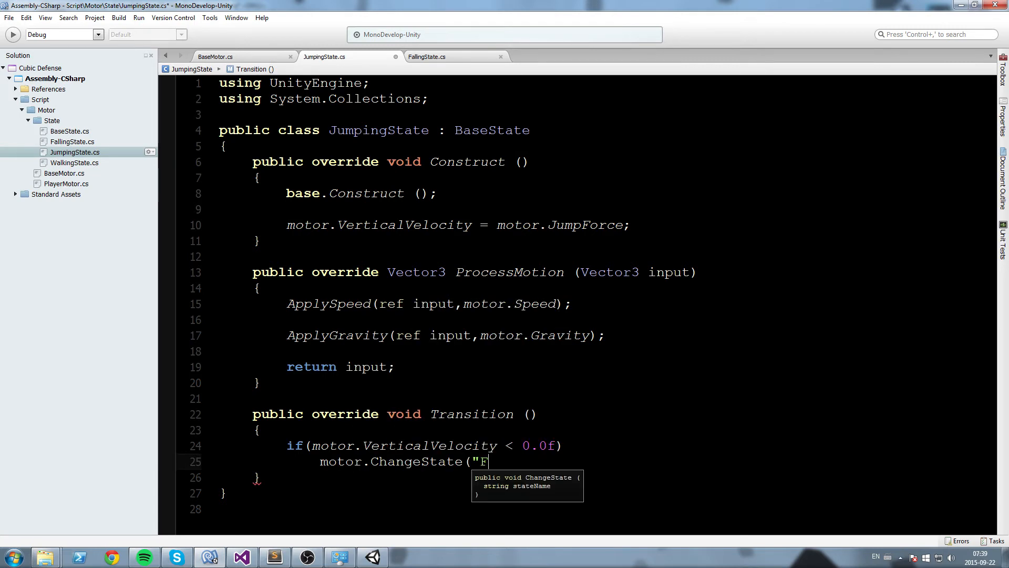
{"action": "type", "text": "allingState"}
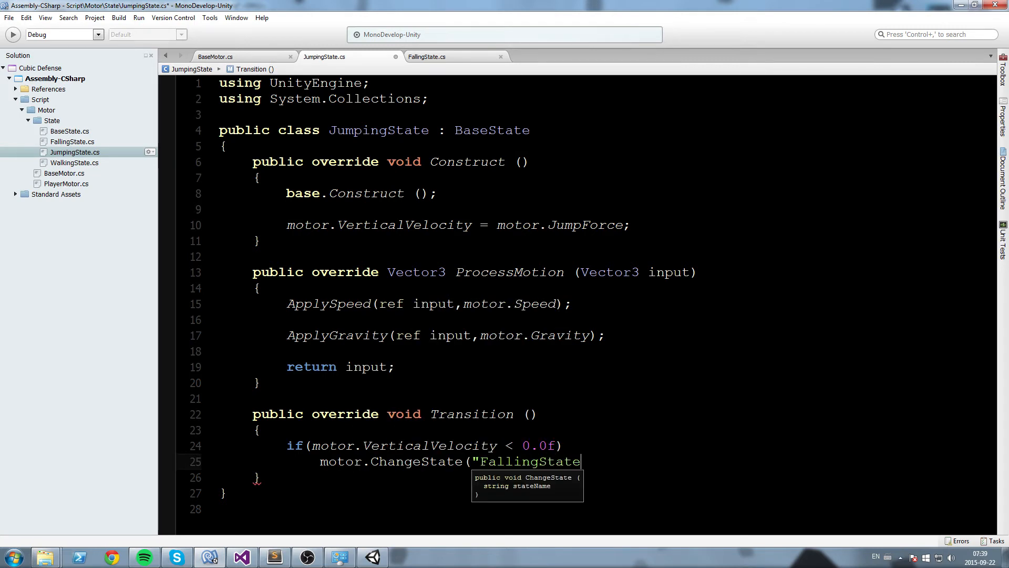
{"action": "type", "text": "\");"}
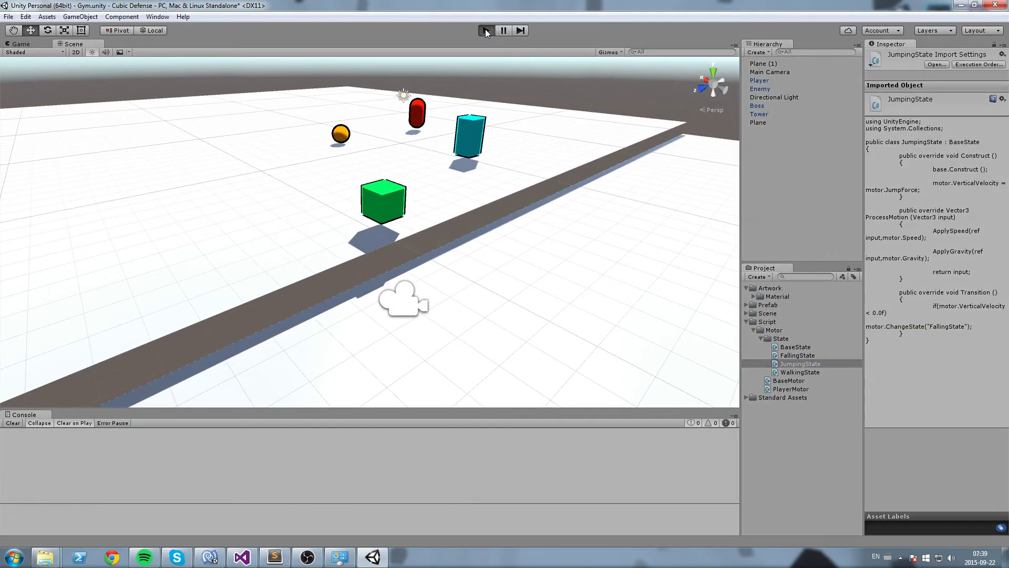
- Start and stop play mode to try the jump in the Gym scene
{"action": "left_click", "coordinate": [485, 30]}
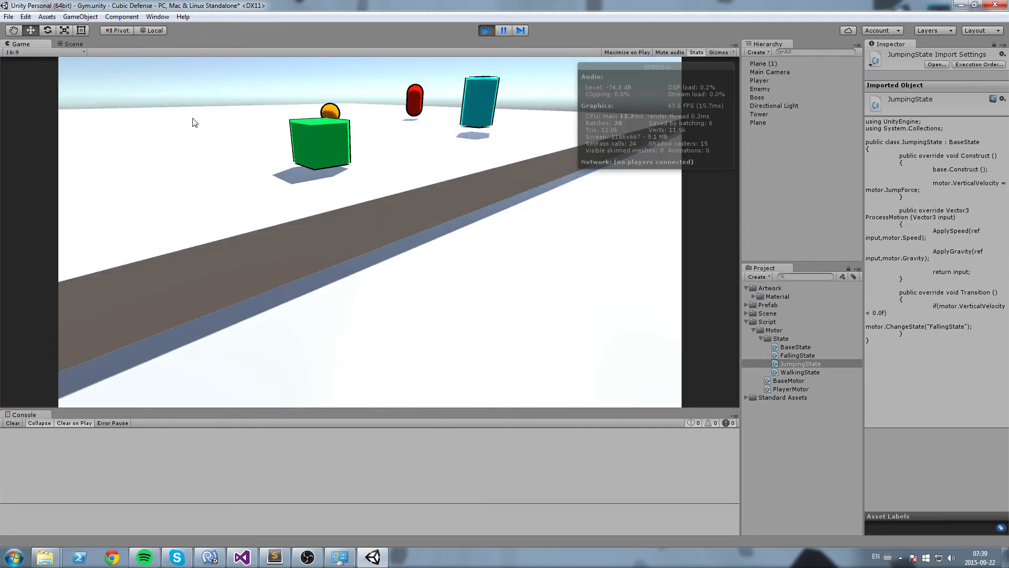
{"action": "left_click", "coordinate": [74, 44]}
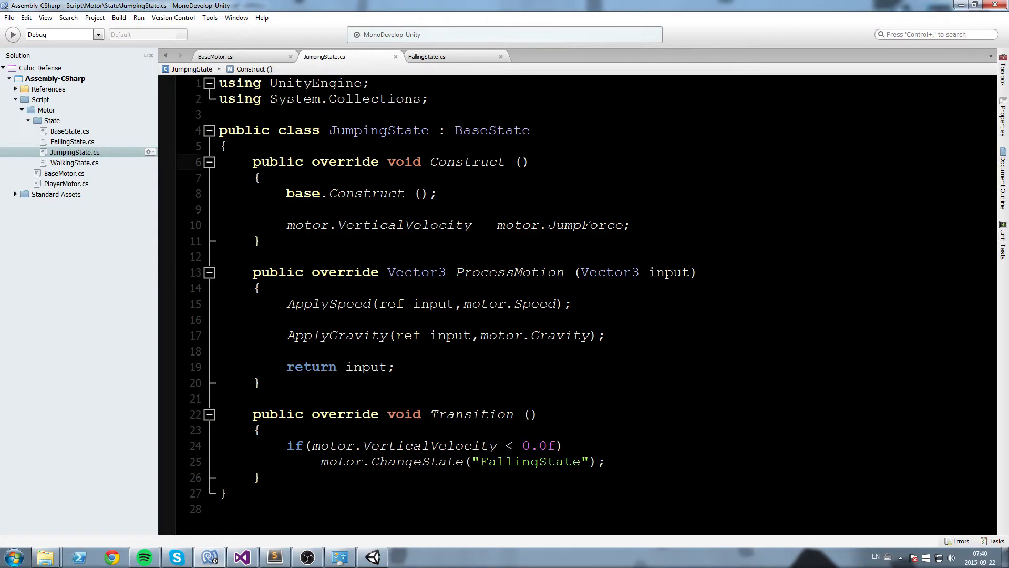
- Browse the State scripts, selecting FallingState and then JumpingState in the Solution pad
{"action": "left_click", "coordinate": [72, 141]}
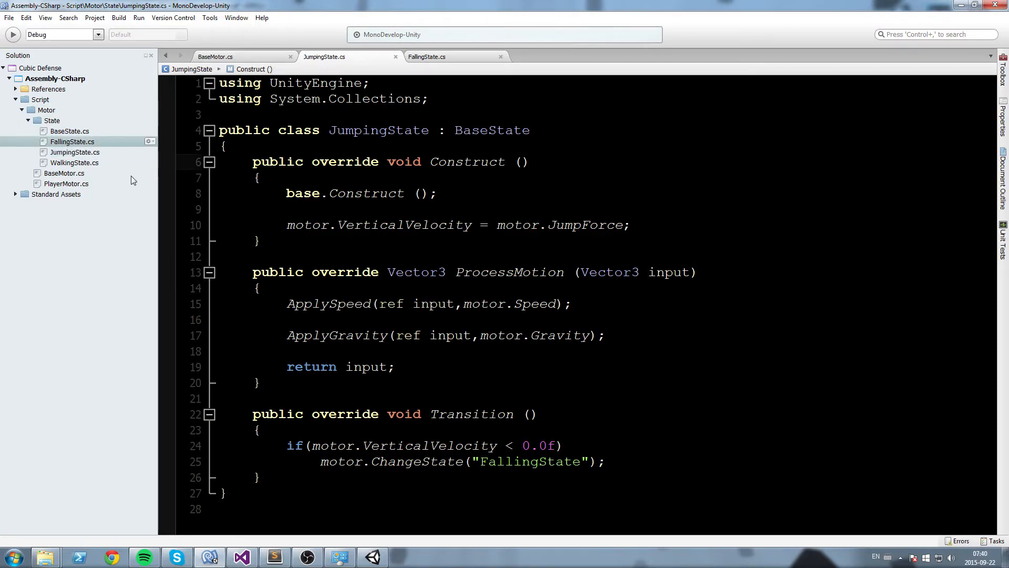
{"action": "mouse_move", "coordinate": [109, 134]}
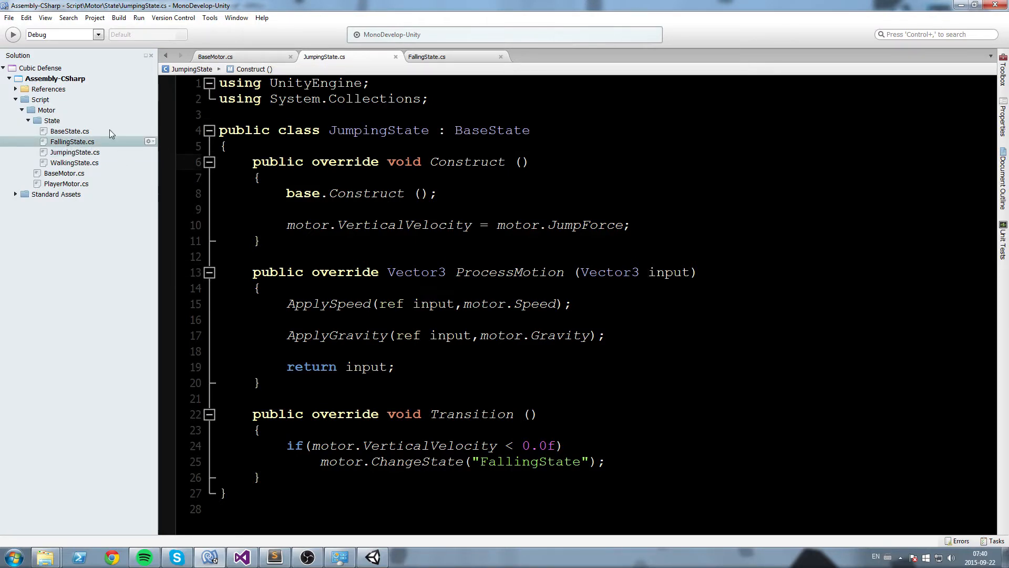
{"action": "left_click", "coordinate": [74, 151]}
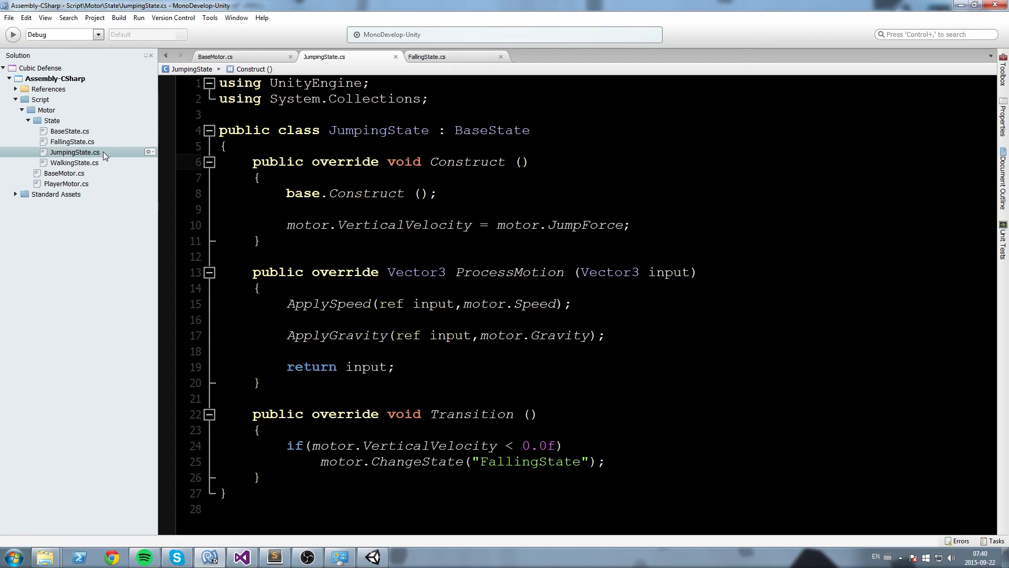
{"action": "mouse_move", "coordinate": [104, 170]}
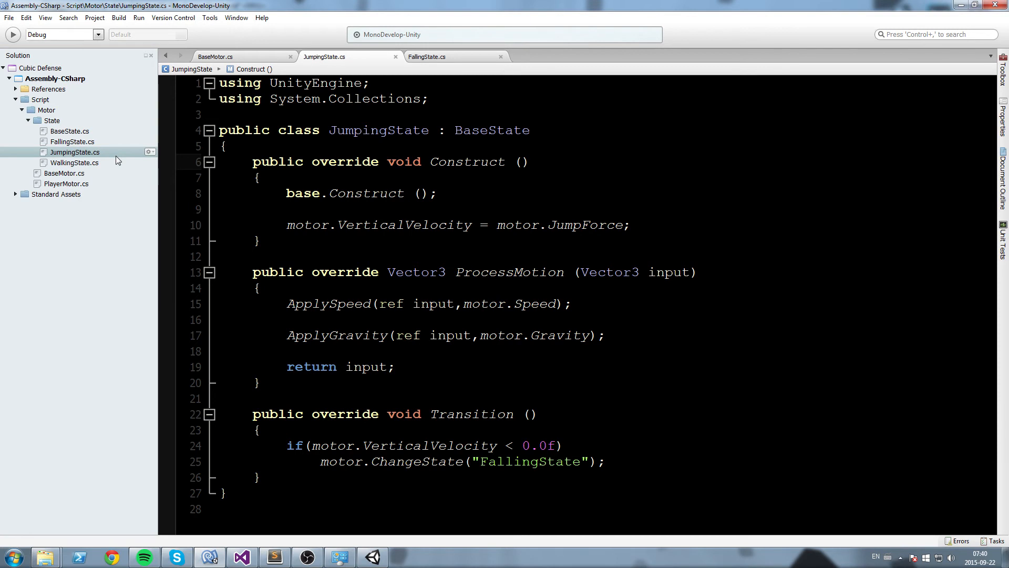
{"action": "mouse_move", "coordinate": [94, 160]}
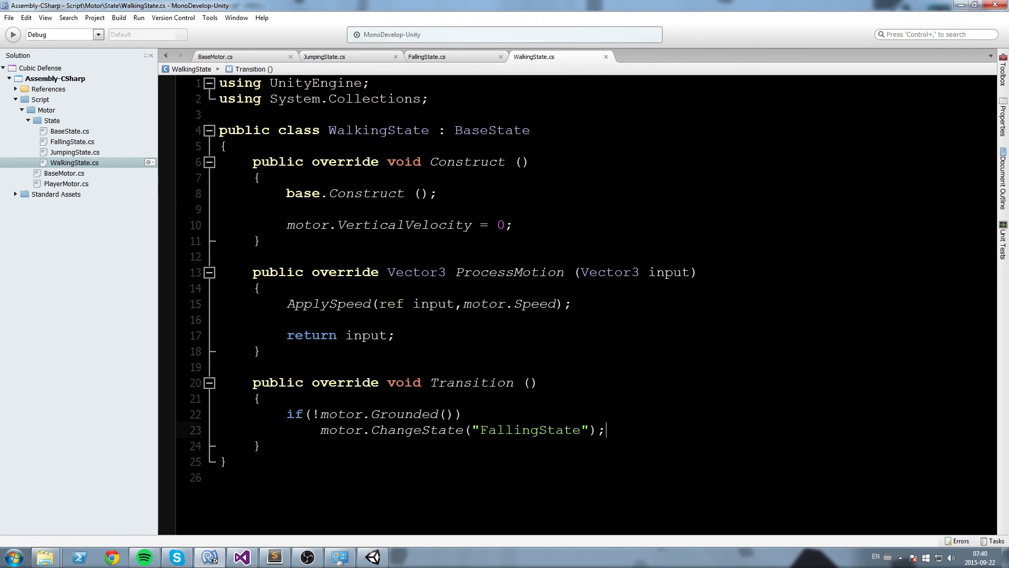
{"action": "mouse_move", "coordinate": [638, 431]}
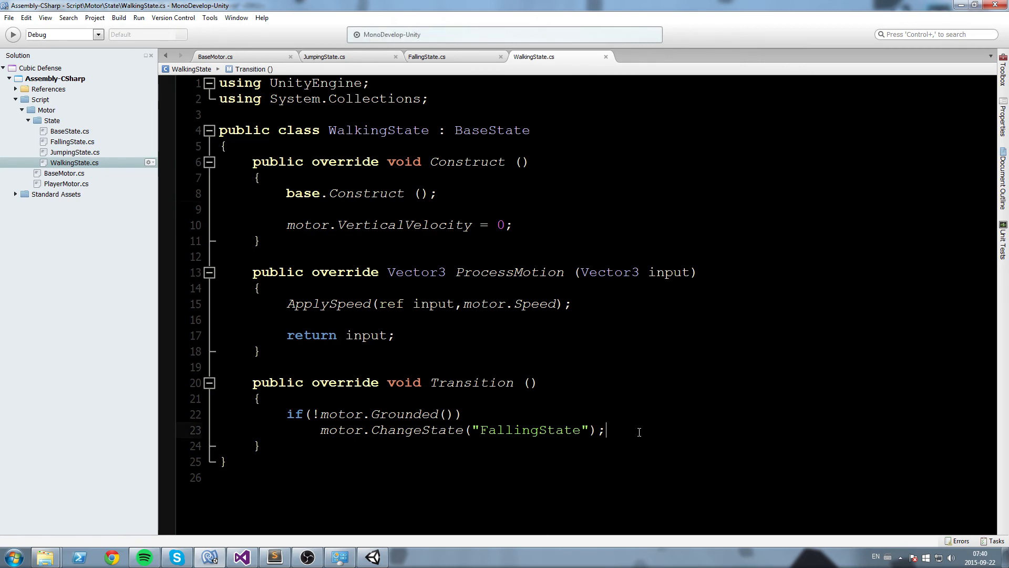
- Add if(Input.GetButtonDown("Jump")) motor.ChangeState("JumpingState"); below the falling check
{"action": "key", "text": "Return"}
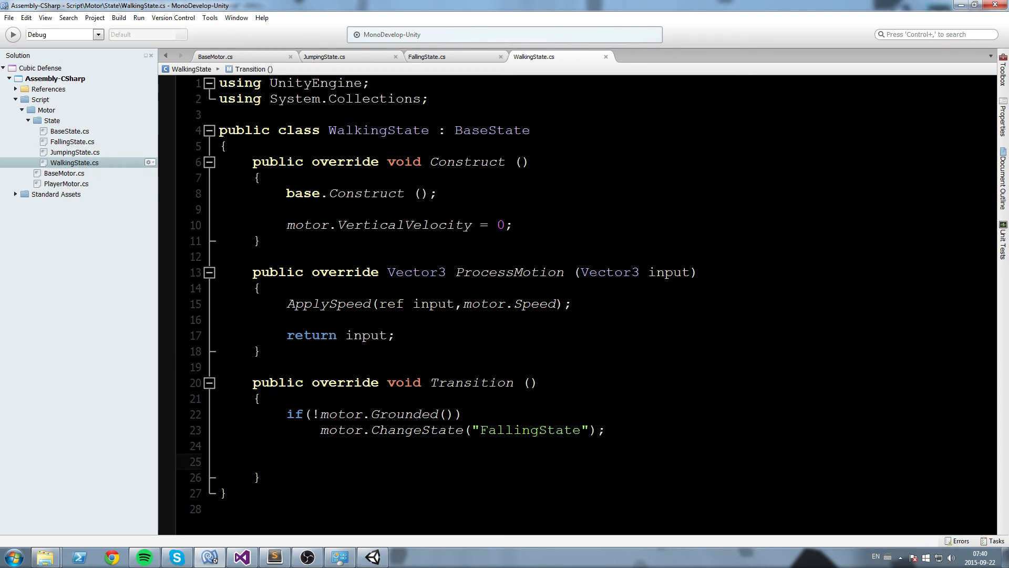
{"action": "left_click", "coordinate": [287, 461]}
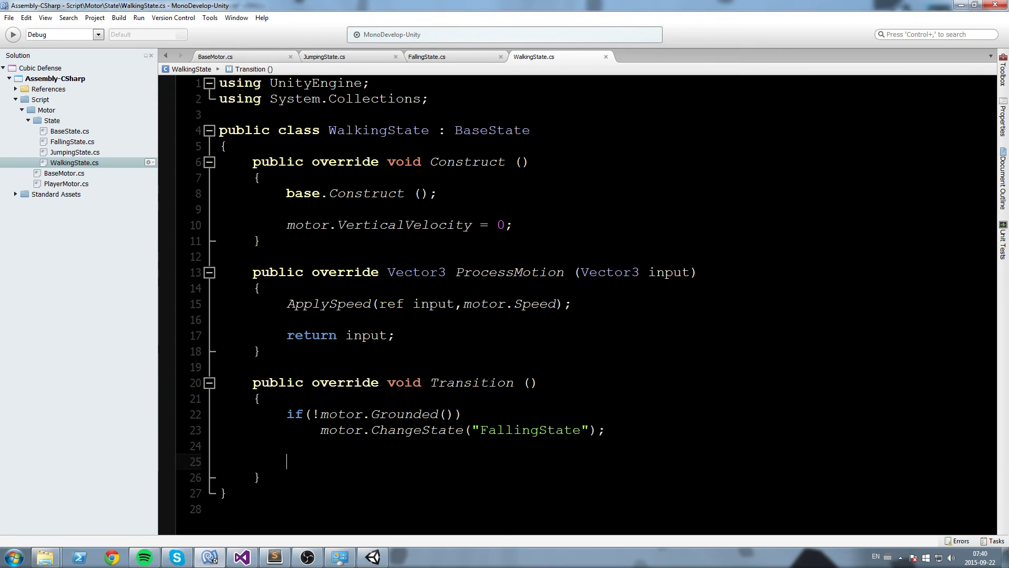
{"action": "type", "text": "if("}
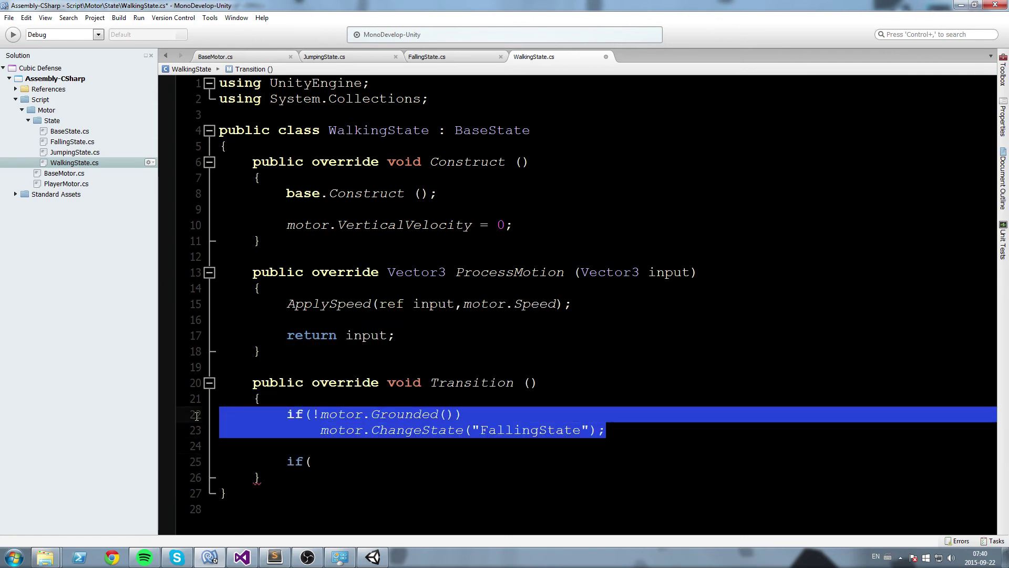
{"action": "left_click", "coordinate": [372, 458]}
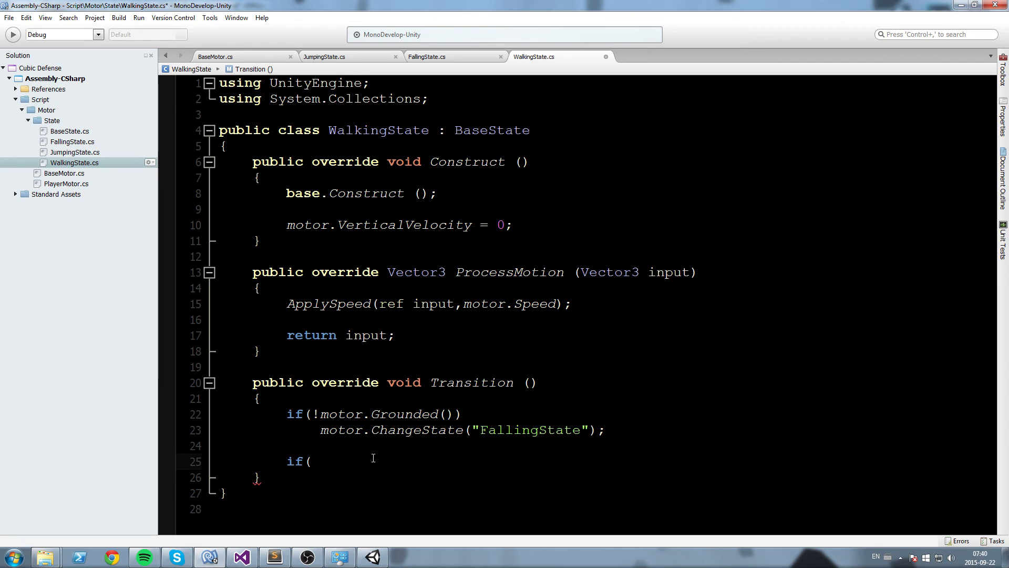
{"action": "type", "text": "Input.GetButtonDown(\"Jump\"))"}
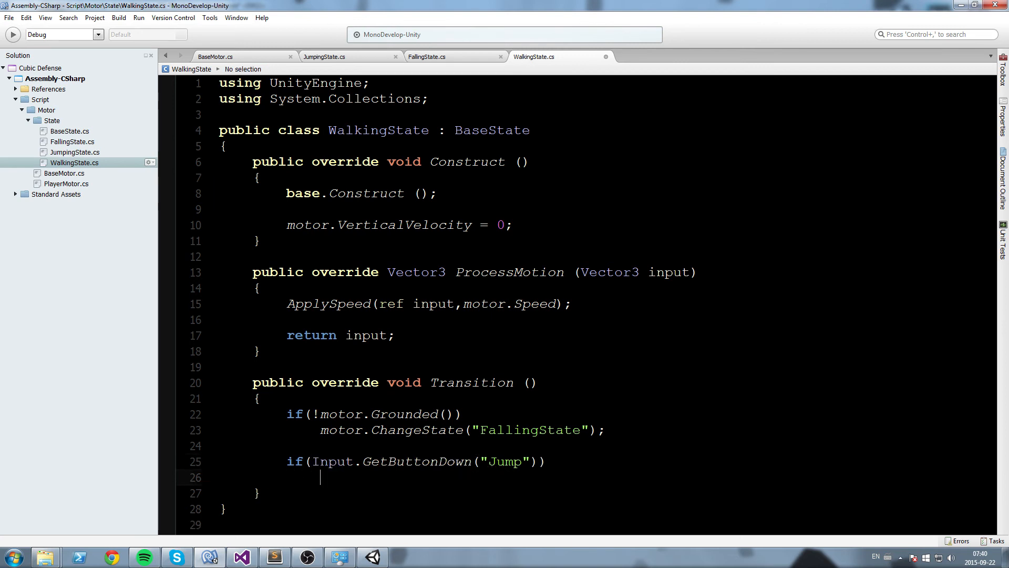
{"action": "type", "text": "motor.ChangeState"}
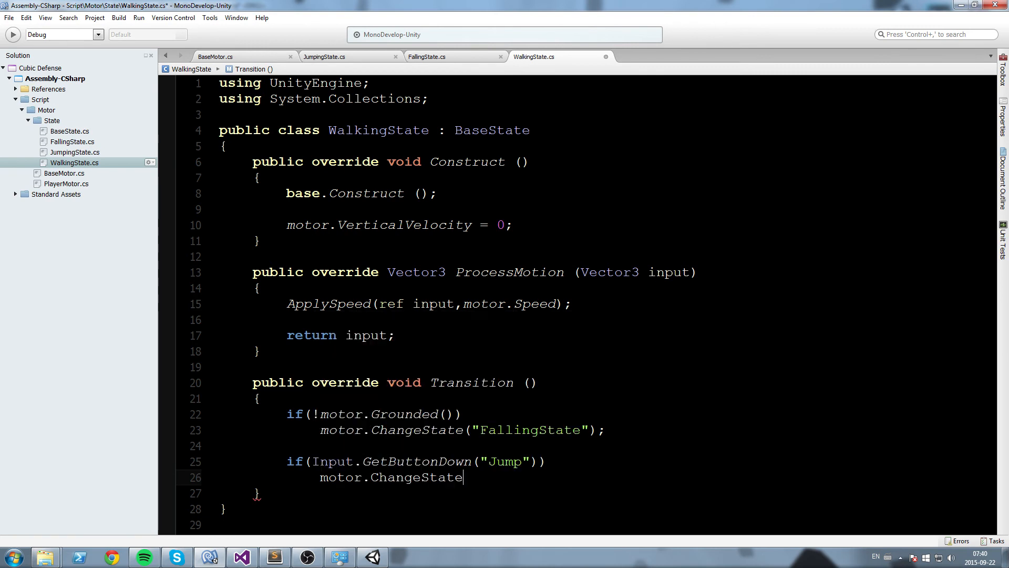
{"action": "type", "text": "(\"Jumping"}
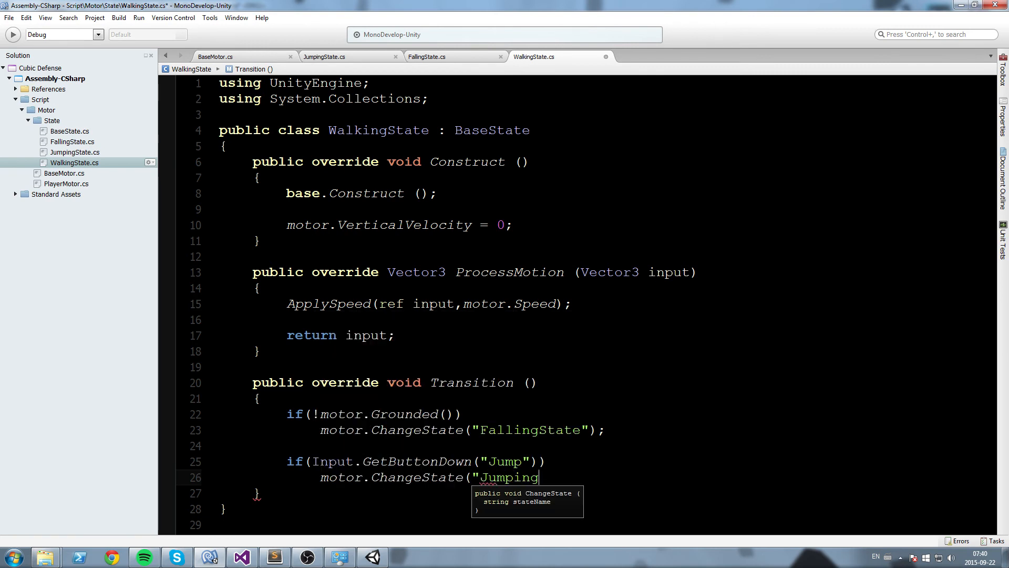
{"action": "type", "text": "State\");"}
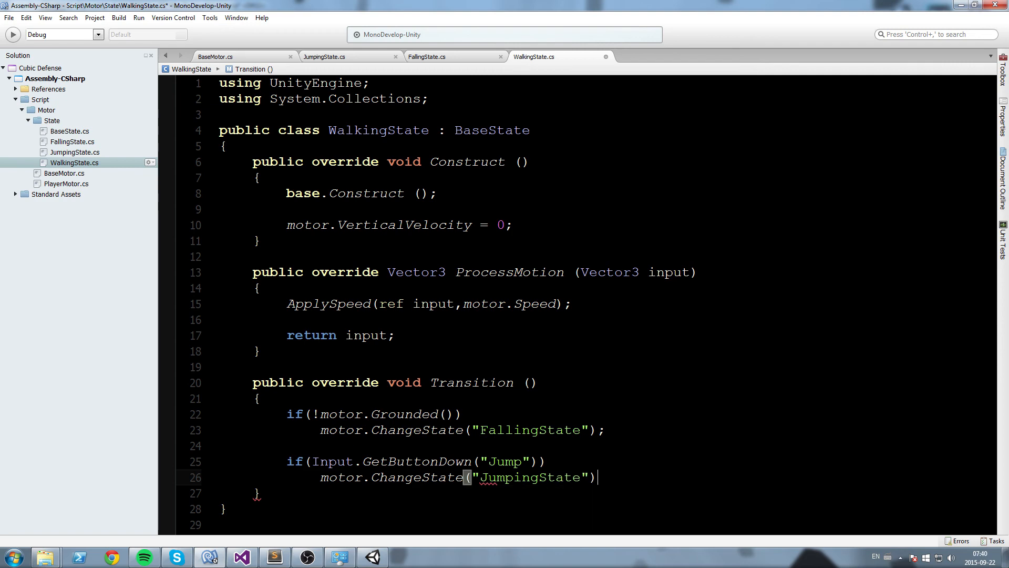
{"action": "type", "text": ";"}
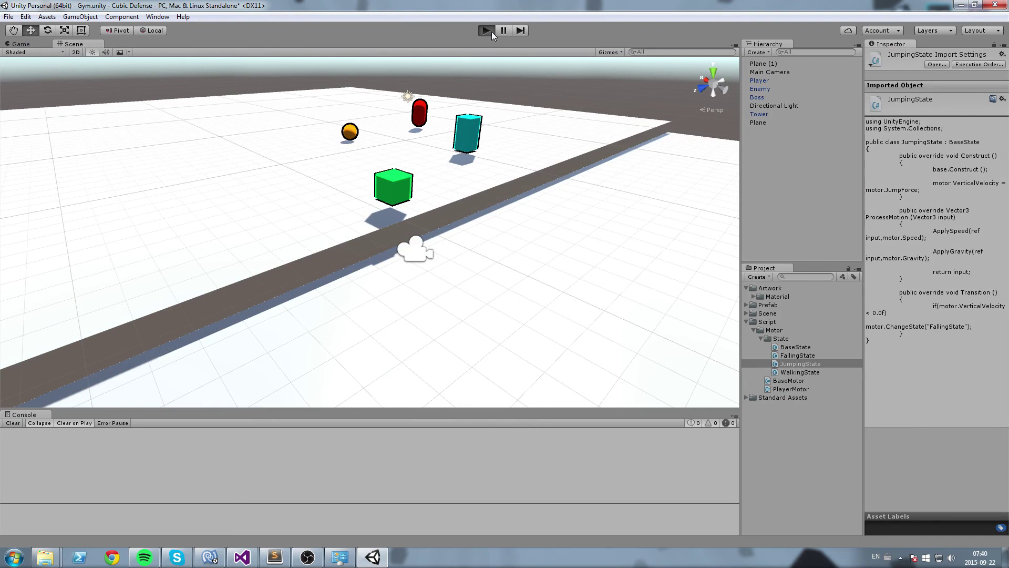
- Start the Gym scene in Unity play mode to test jumping from walking
{"action": "left_click", "coordinate": [485, 31]}
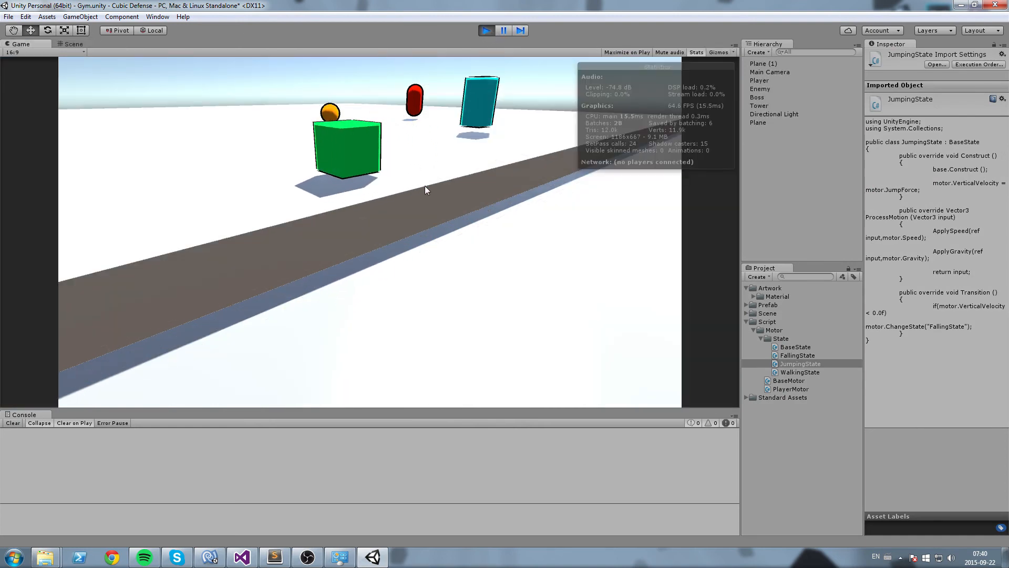